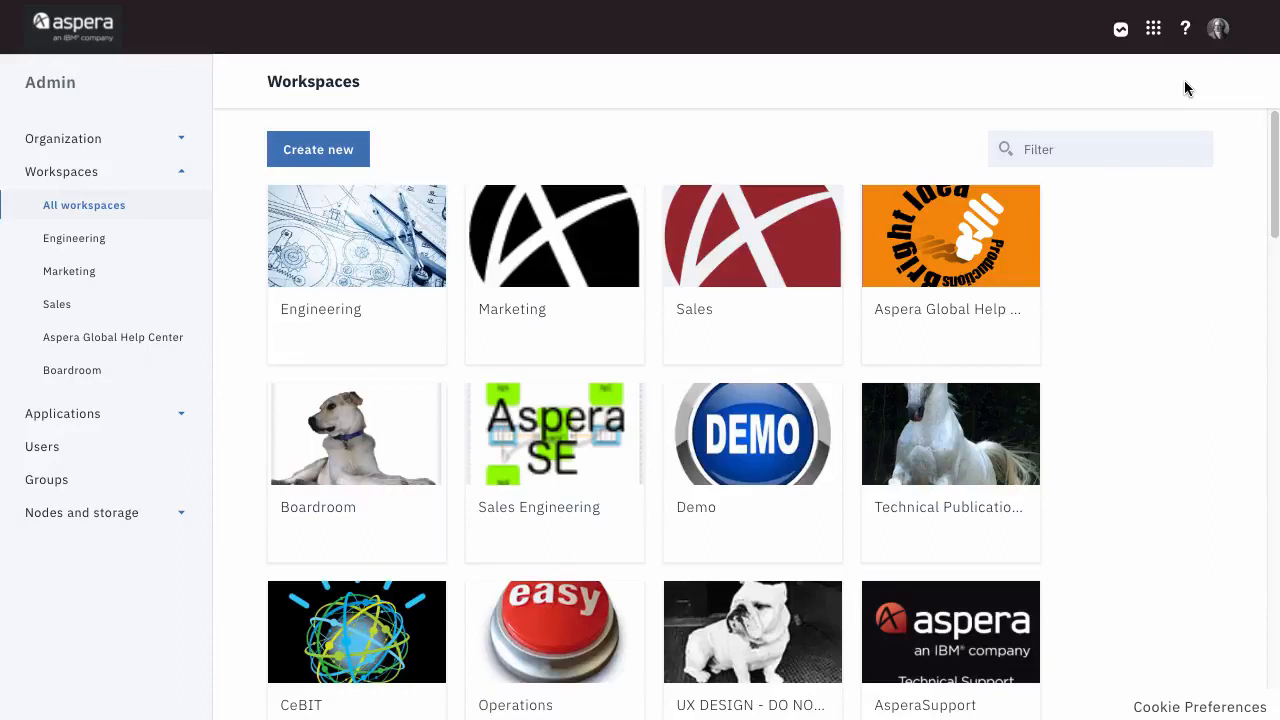
{"action": "mouse_move", "coordinate": [1183, 85]}
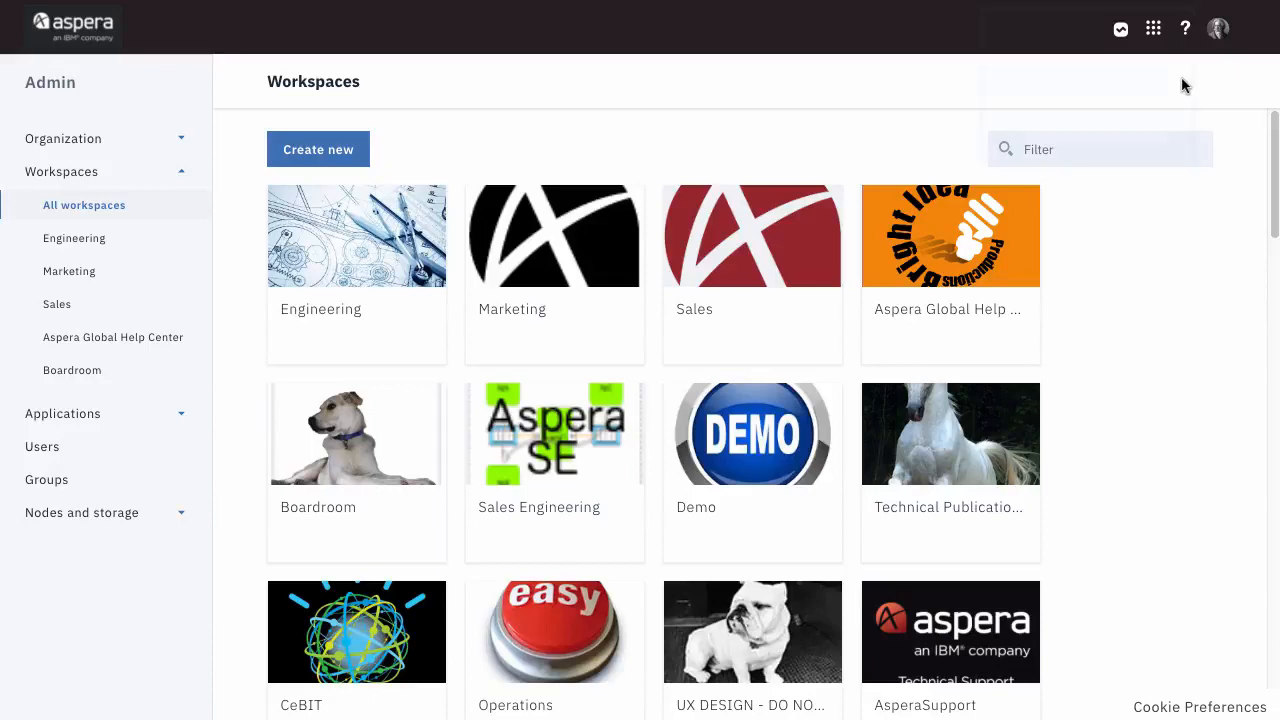
Switch from the admin overview to Engineering's Files app, then its Packages inbox
{"action": "left_click", "coordinate": [1152, 28]}
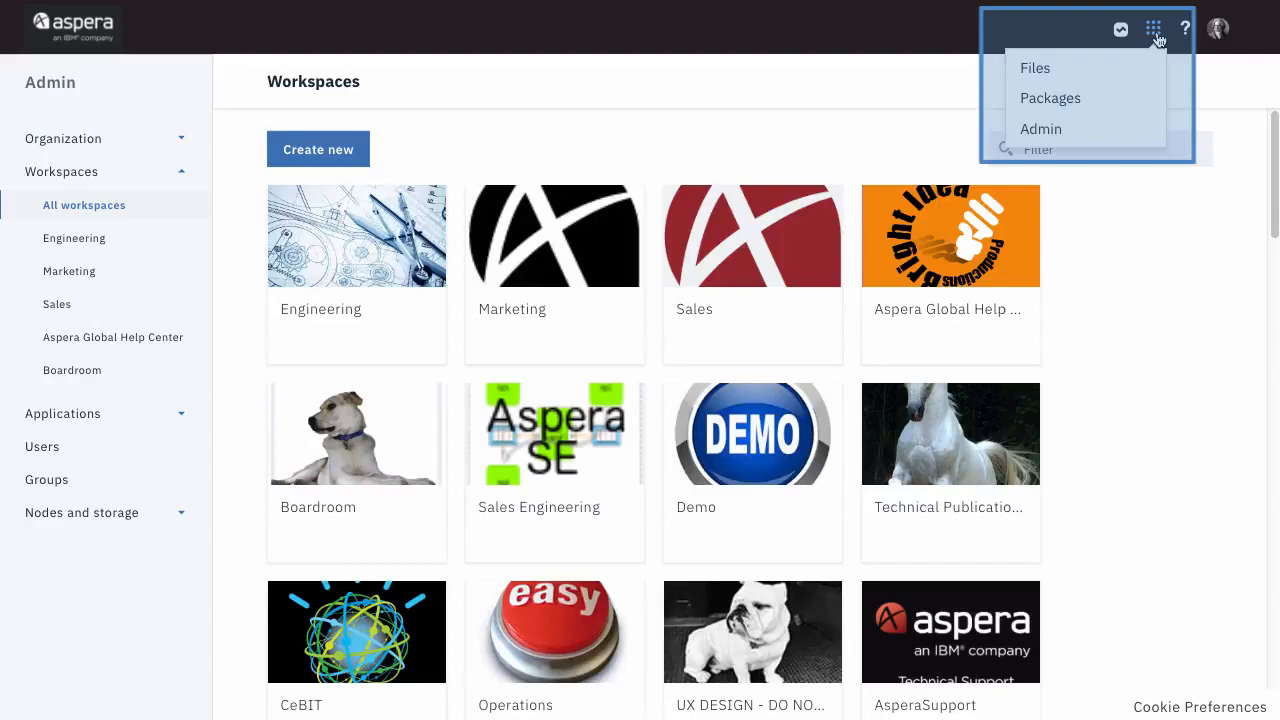
{"action": "mouse_move", "coordinate": [1035, 67]}
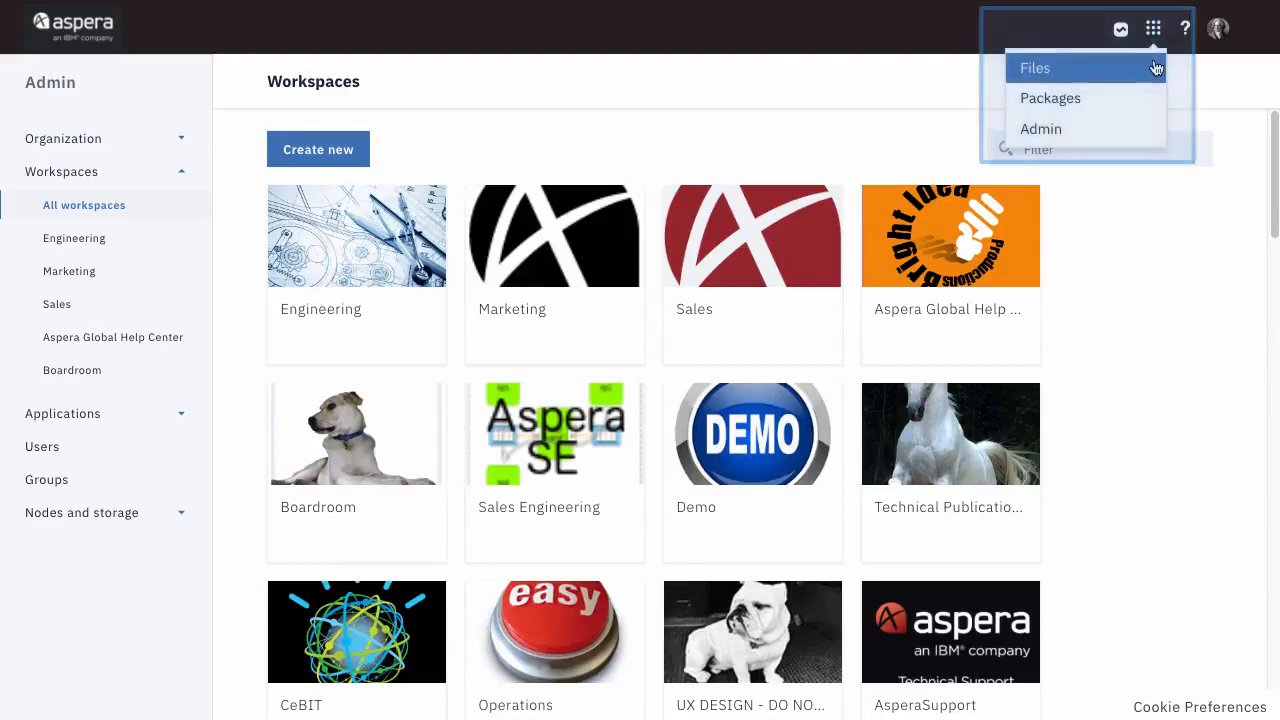
{"action": "left_click", "coordinate": [1035, 68]}
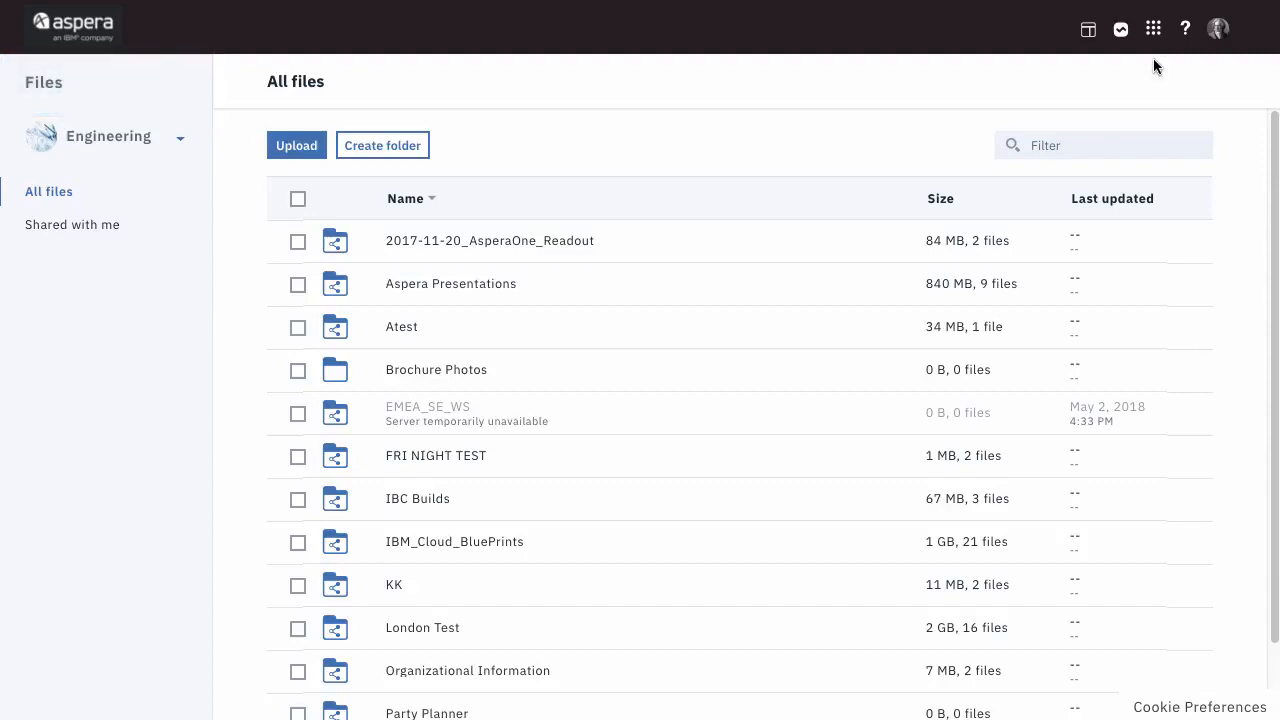
{"action": "left_click", "coordinate": [1152, 28]}
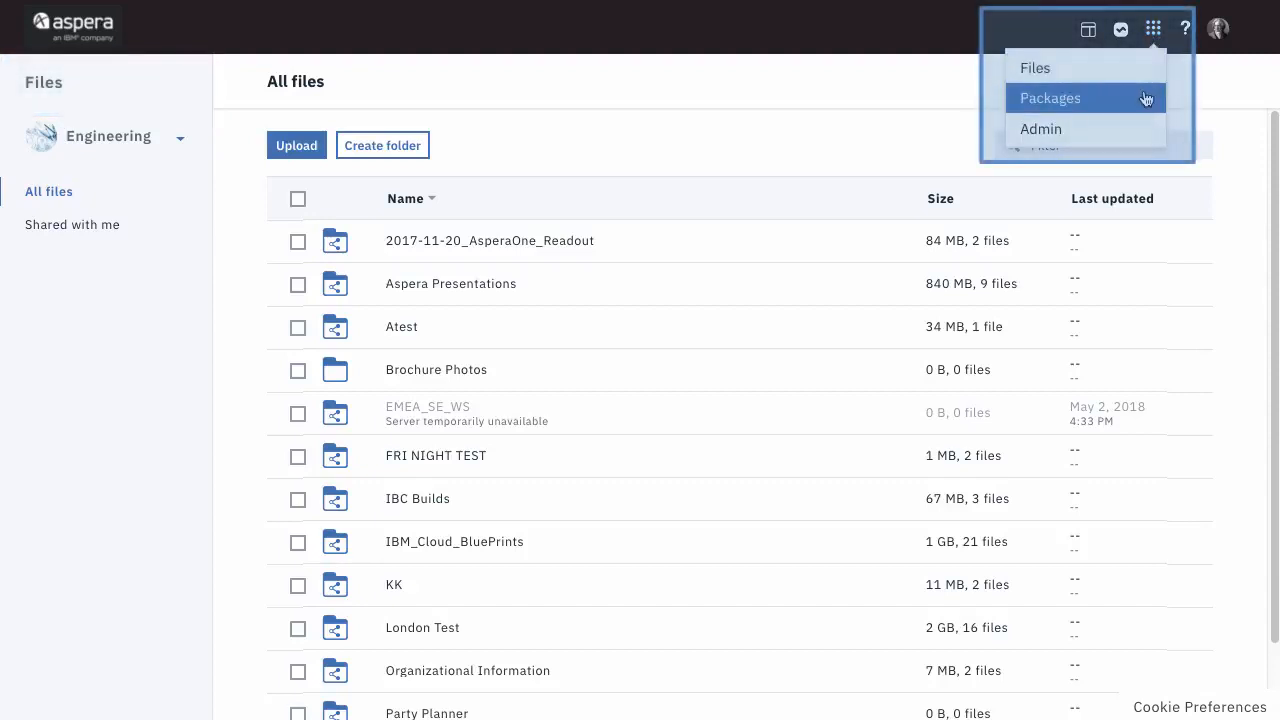
{"action": "left_click", "coordinate": [1049, 97]}
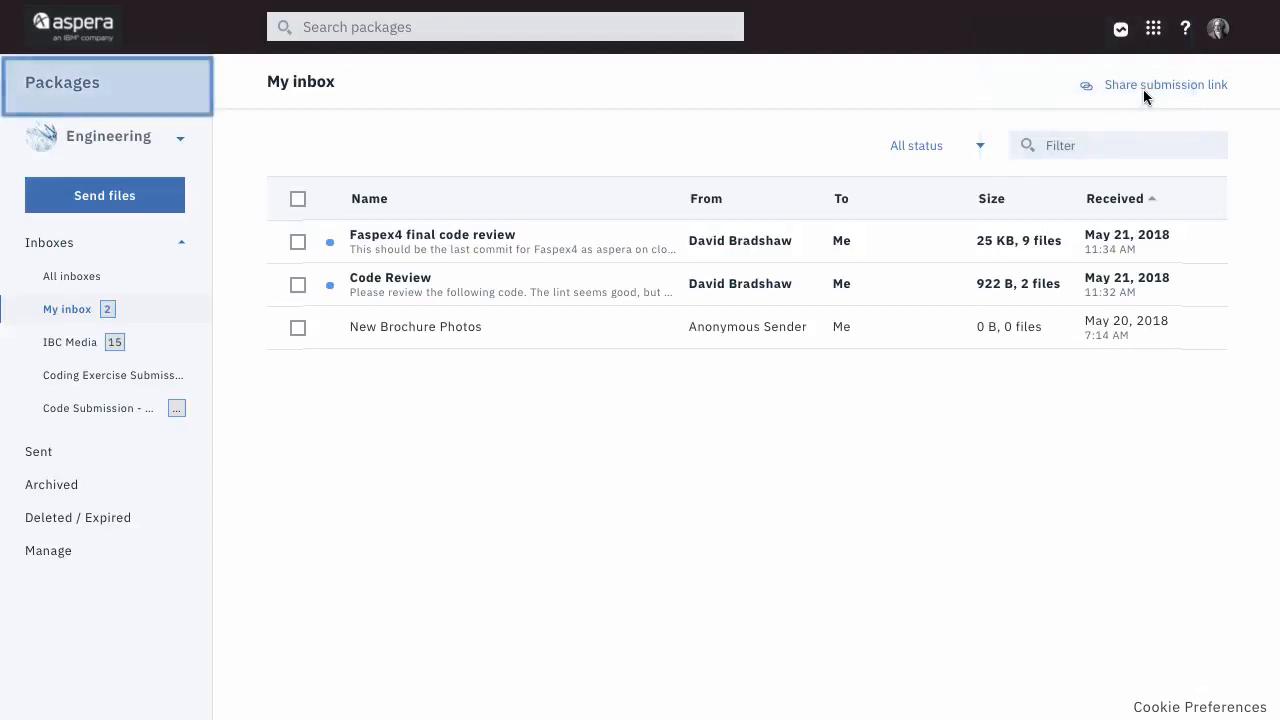
{"action": "left_click", "coordinate": [1153, 27]}
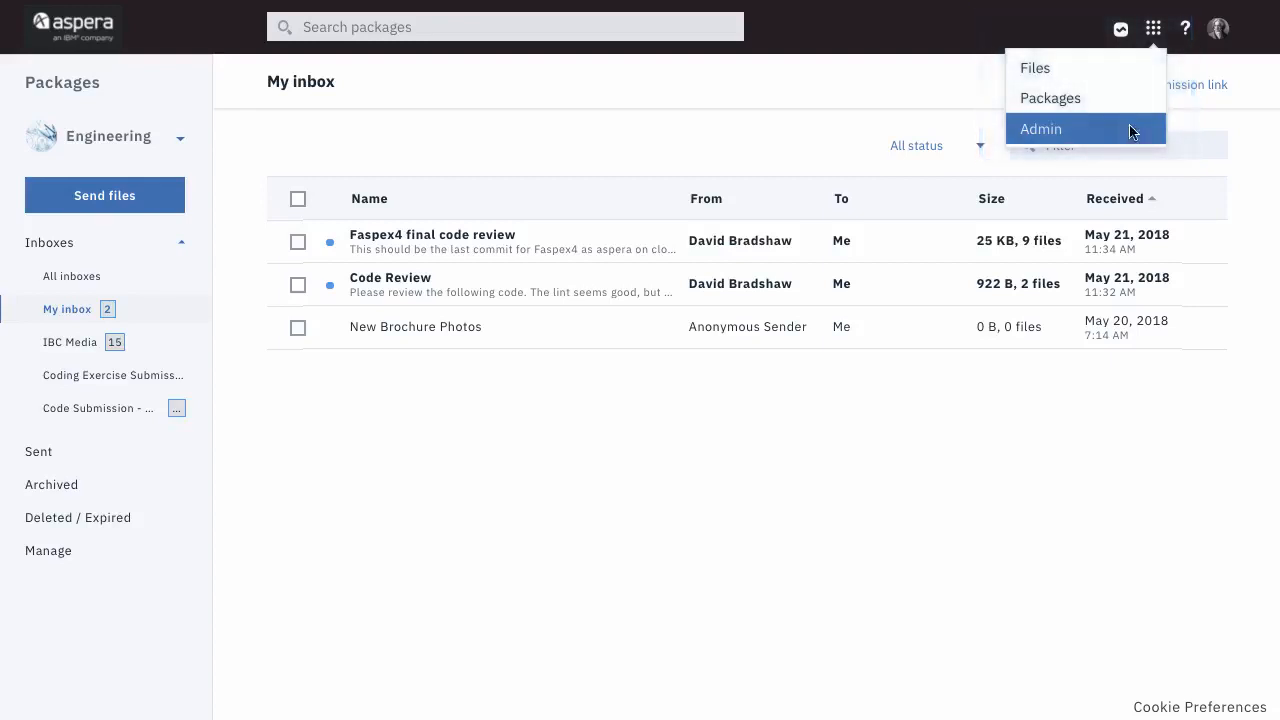
Return to Admin and open a blank new-node form under Nodes and storage > Nodes
{"action": "left_click", "coordinate": [1040, 128]}
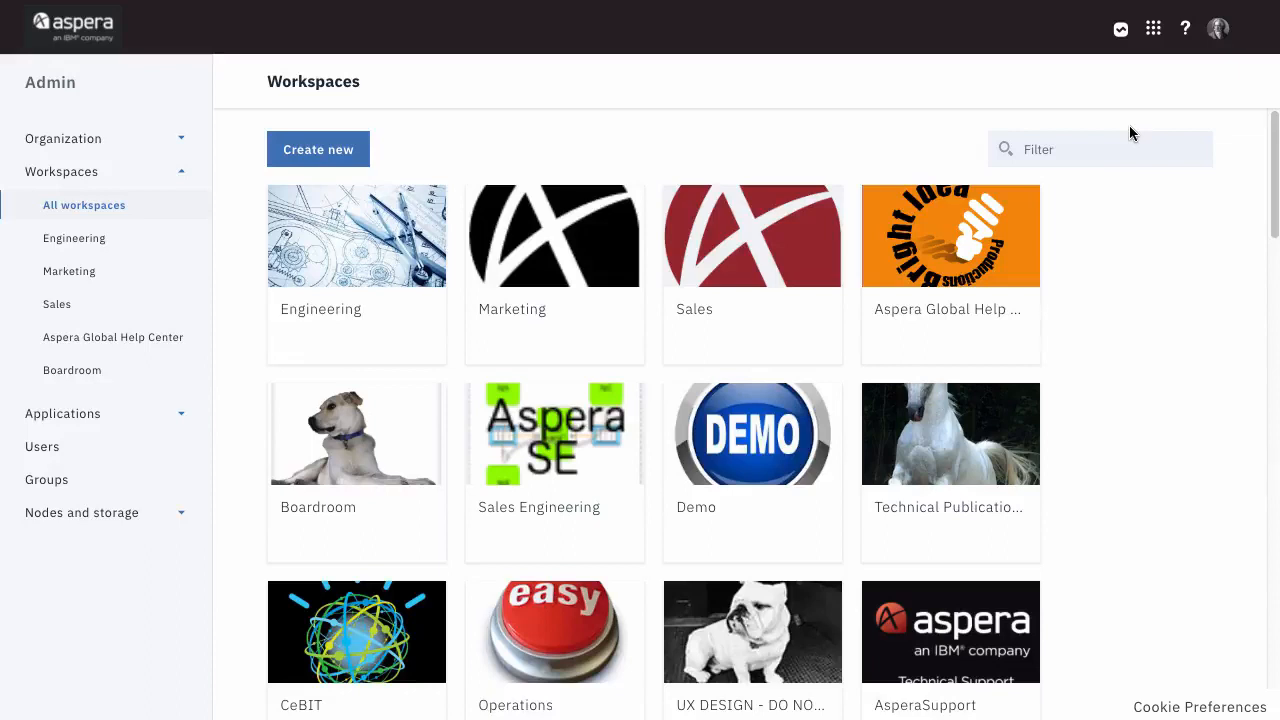
{"action": "mouse_move", "coordinate": [1000, 183]}
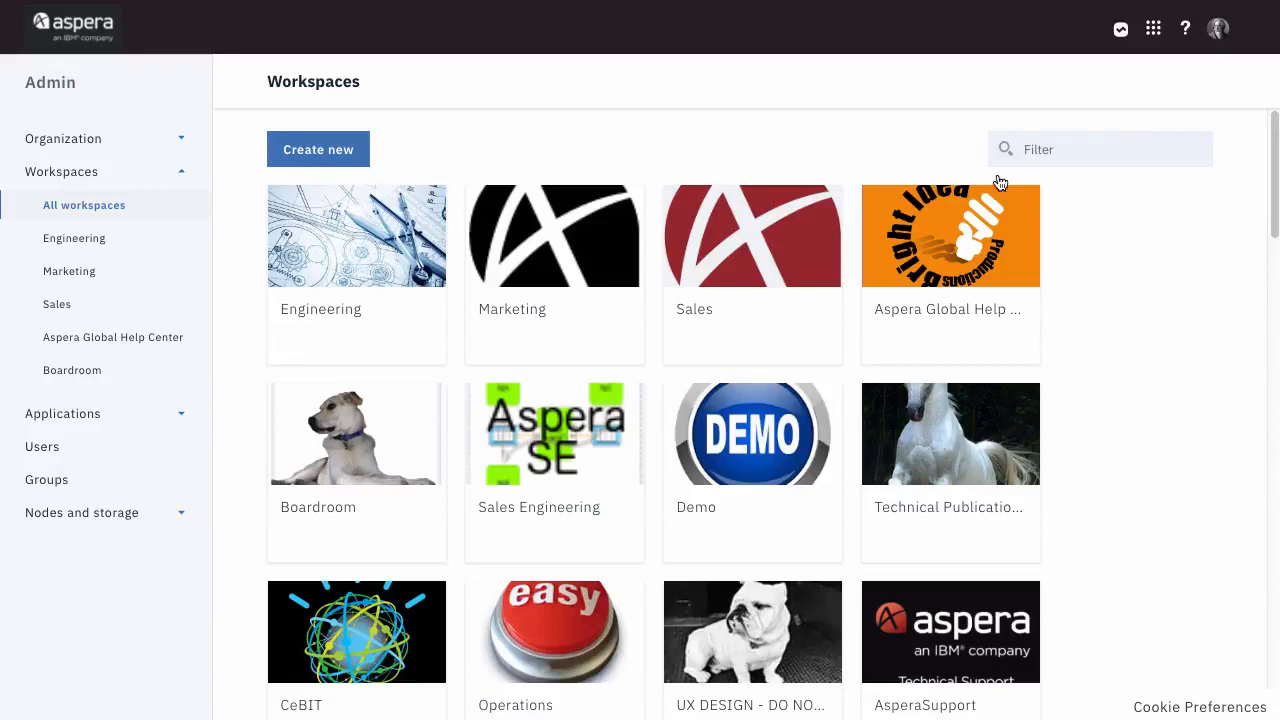
{"action": "mouse_move", "coordinate": [72, 512]}
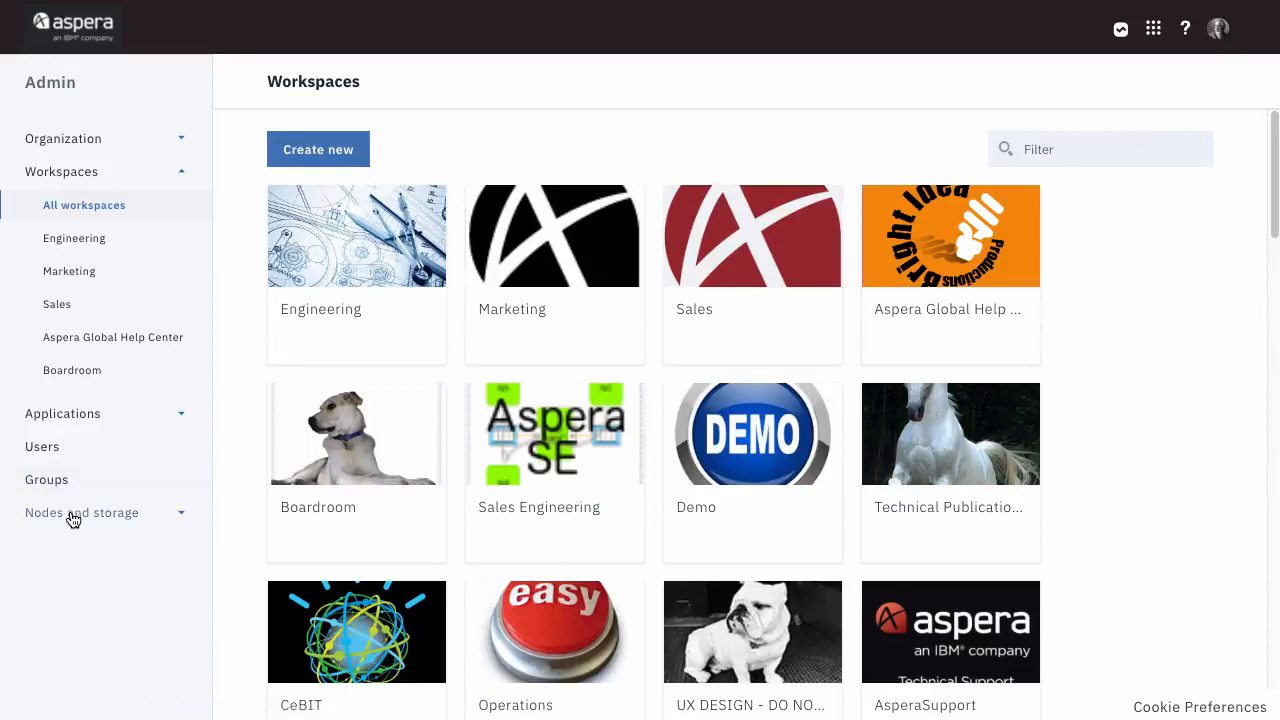
{"action": "left_click", "coordinate": [81, 512]}
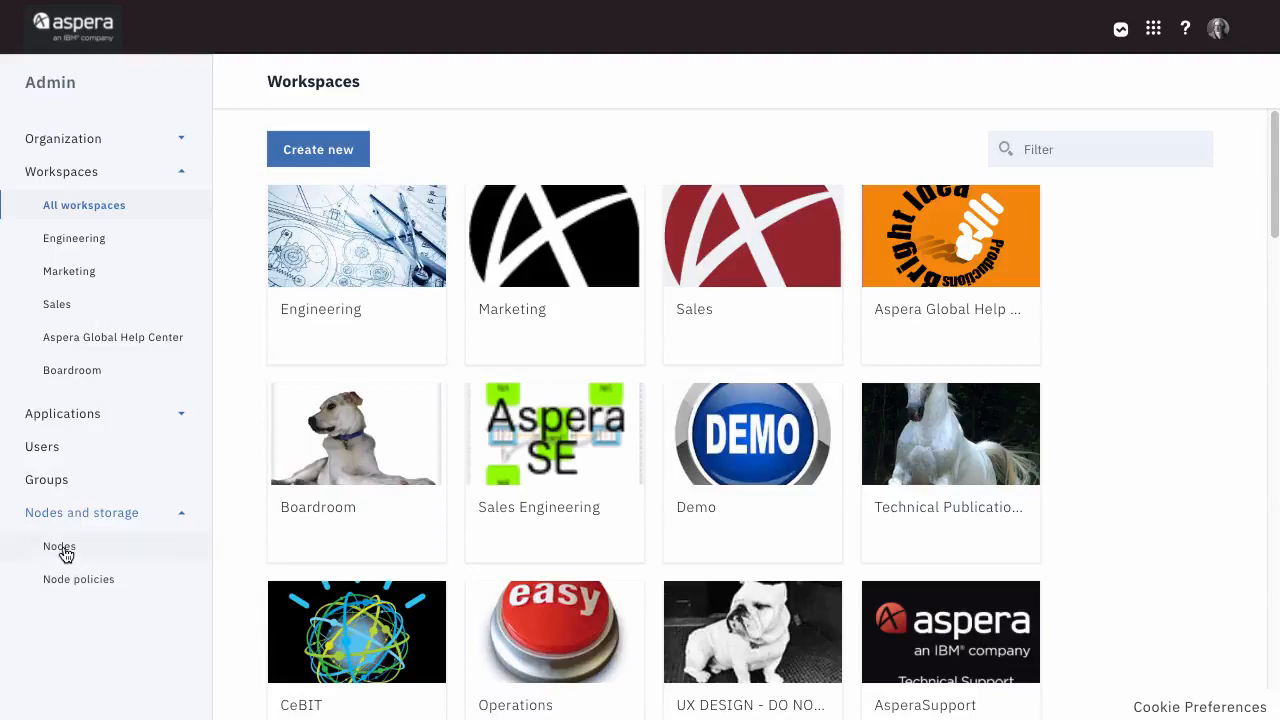
{"action": "left_click", "coordinate": [59, 547]}
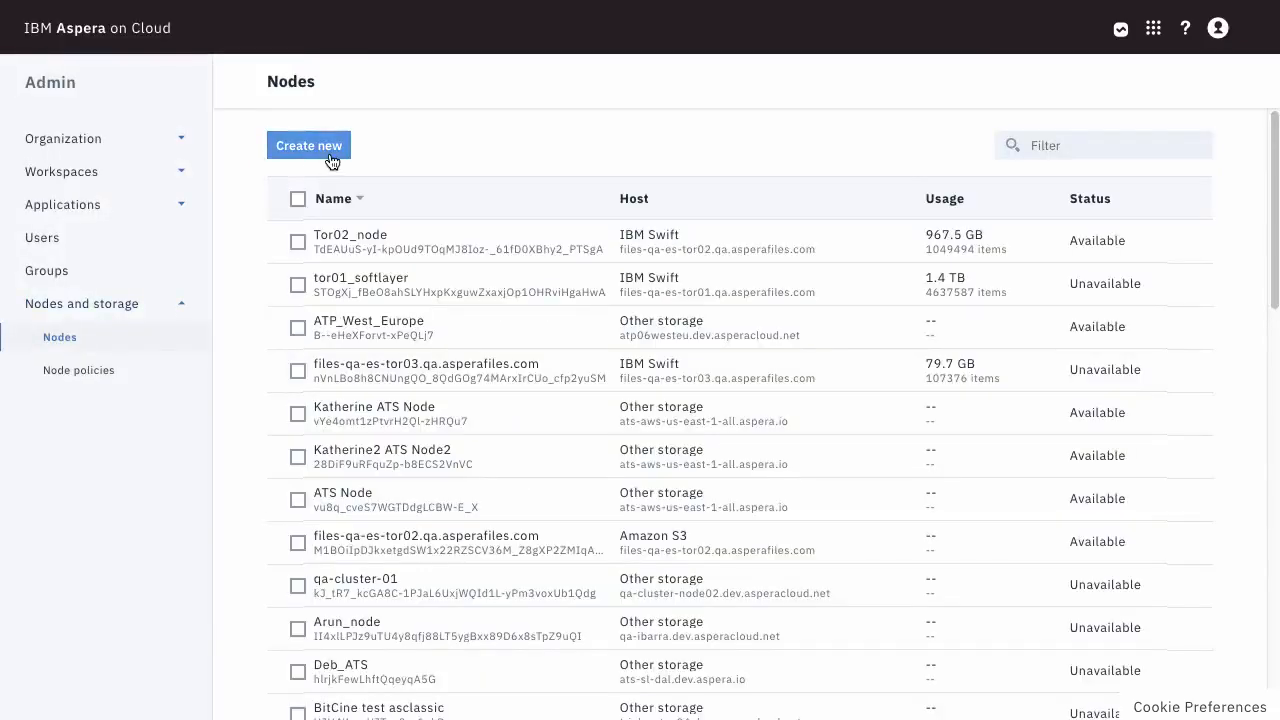
{"action": "left_click", "coordinate": [309, 145]}
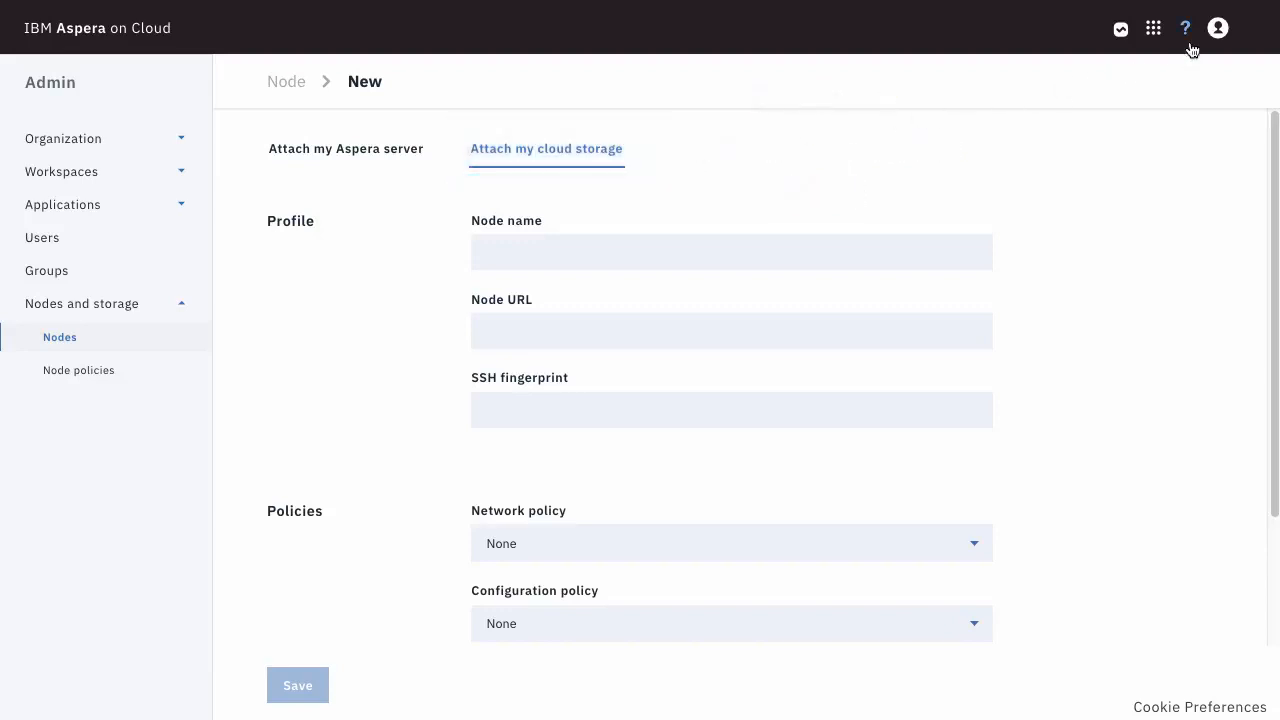
Open the Help Center and go to the Transfer Service documentation page
{"action": "left_click", "coordinate": [1185, 27]}
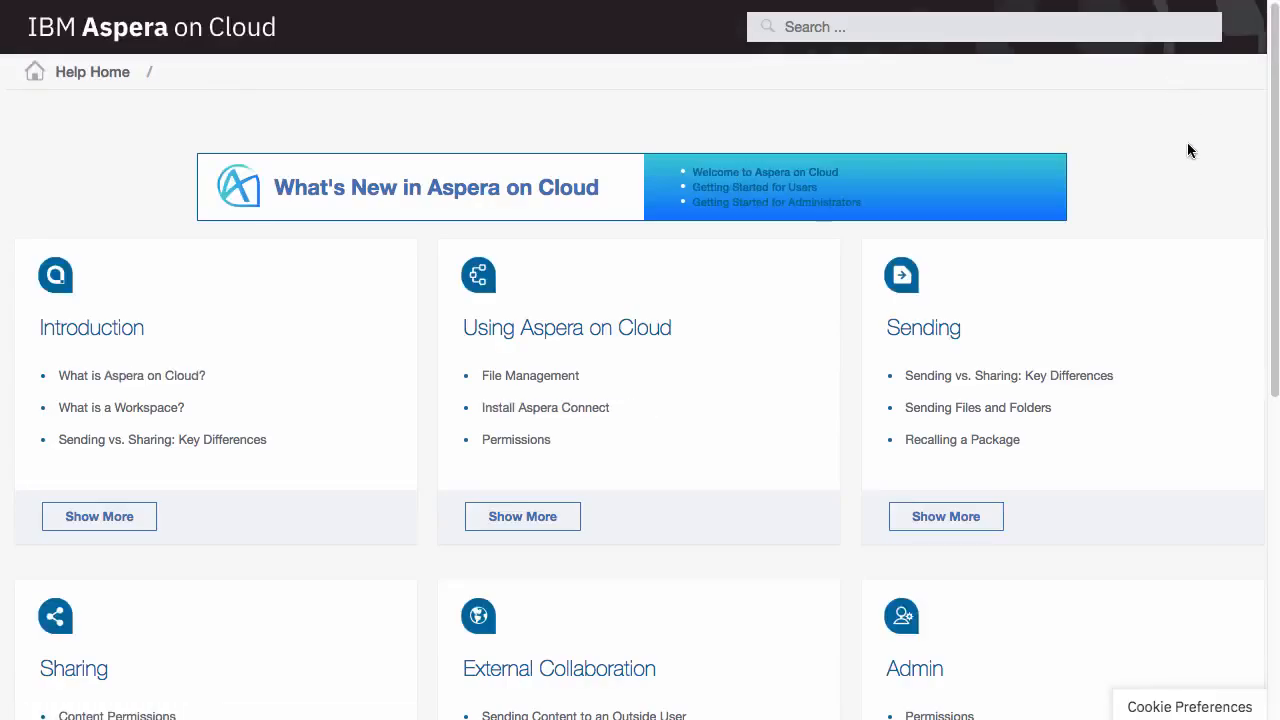
{"action": "scroll", "scroll_direction": "down", "scroll_amount": 3}
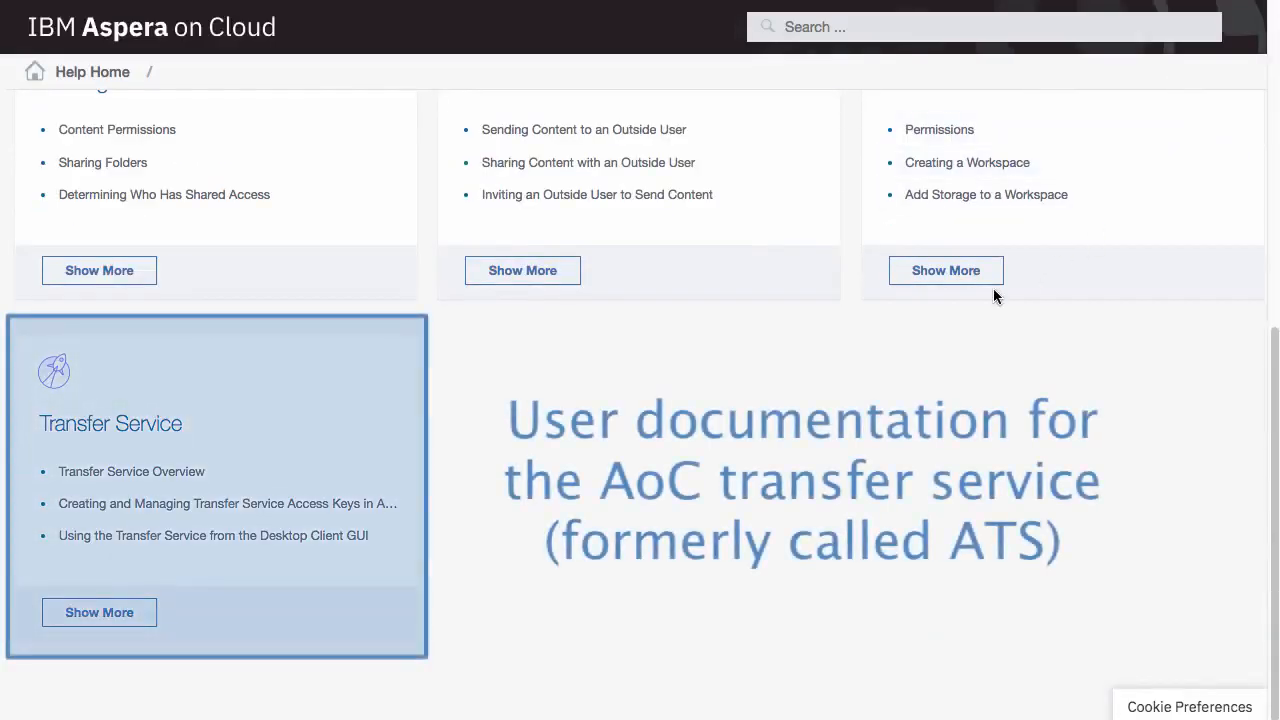
{"action": "left_click", "coordinate": [110, 422]}
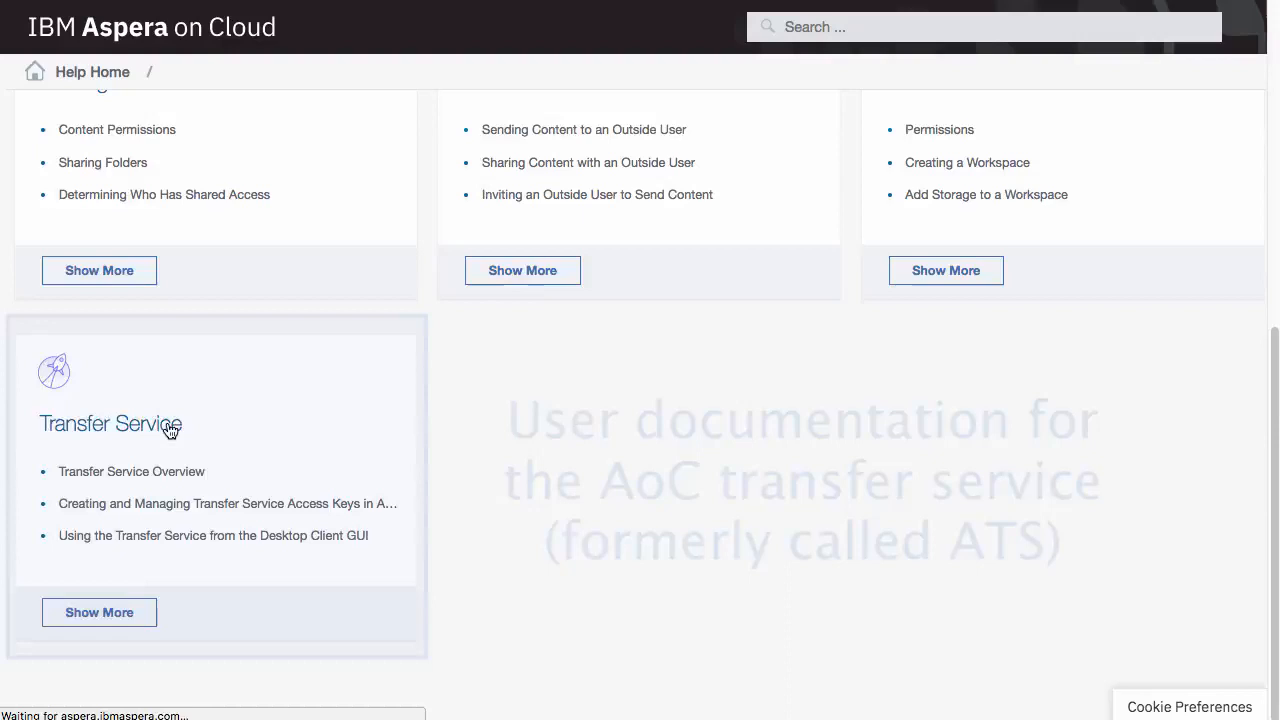
{"action": "left_click", "coordinate": [110, 423]}
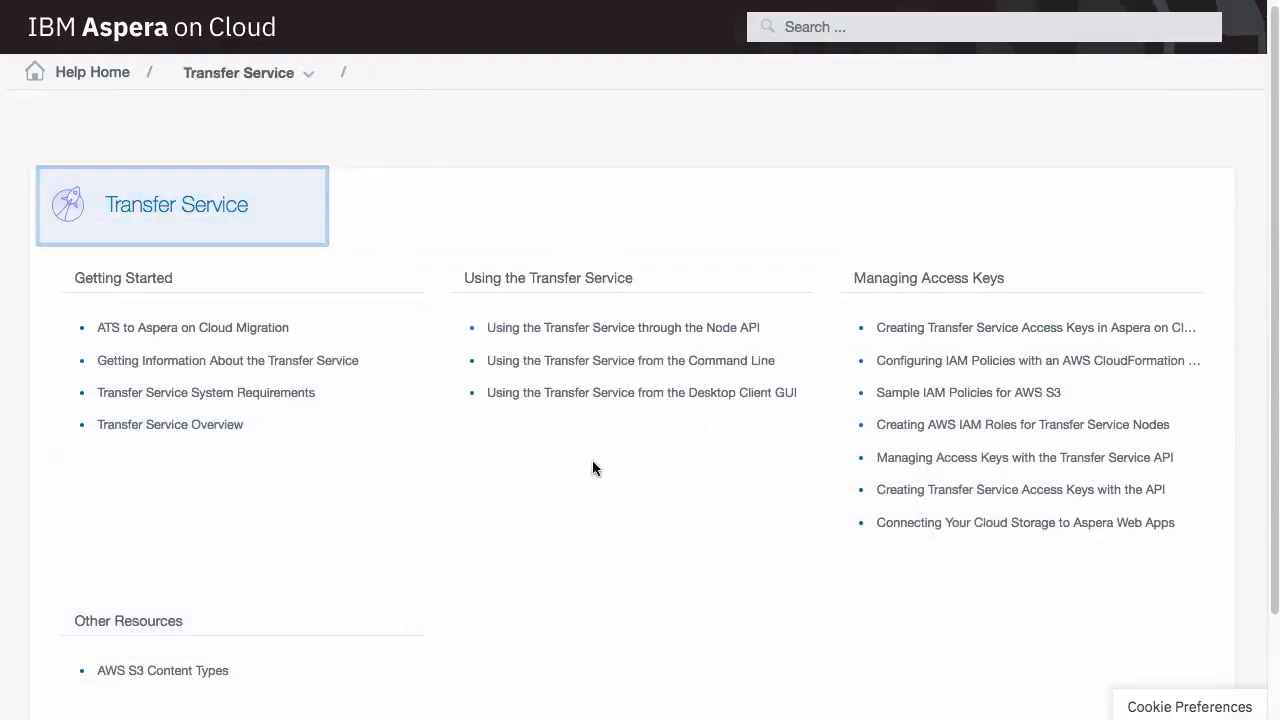
{"action": "mouse_move", "coordinate": [595, 468]}
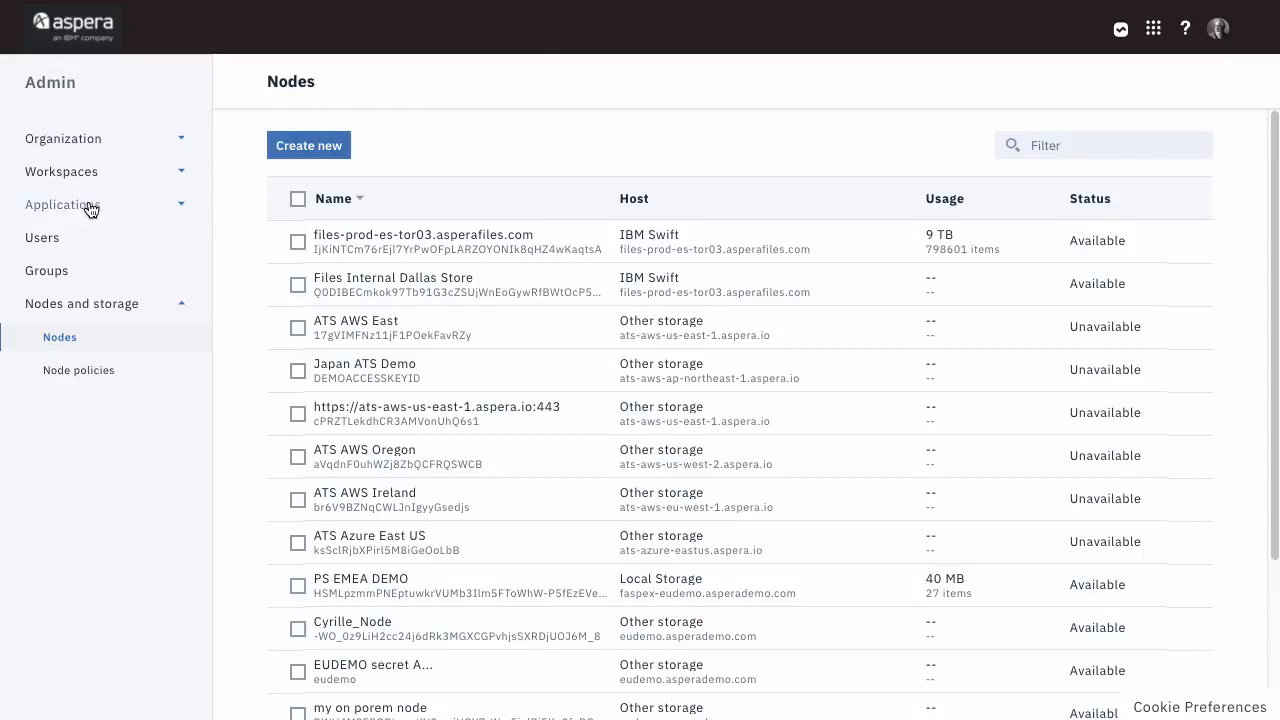
View all applications, start disabling Packages, then cancel so it stays enabled
{"action": "left_click", "coordinate": [62, 205]}
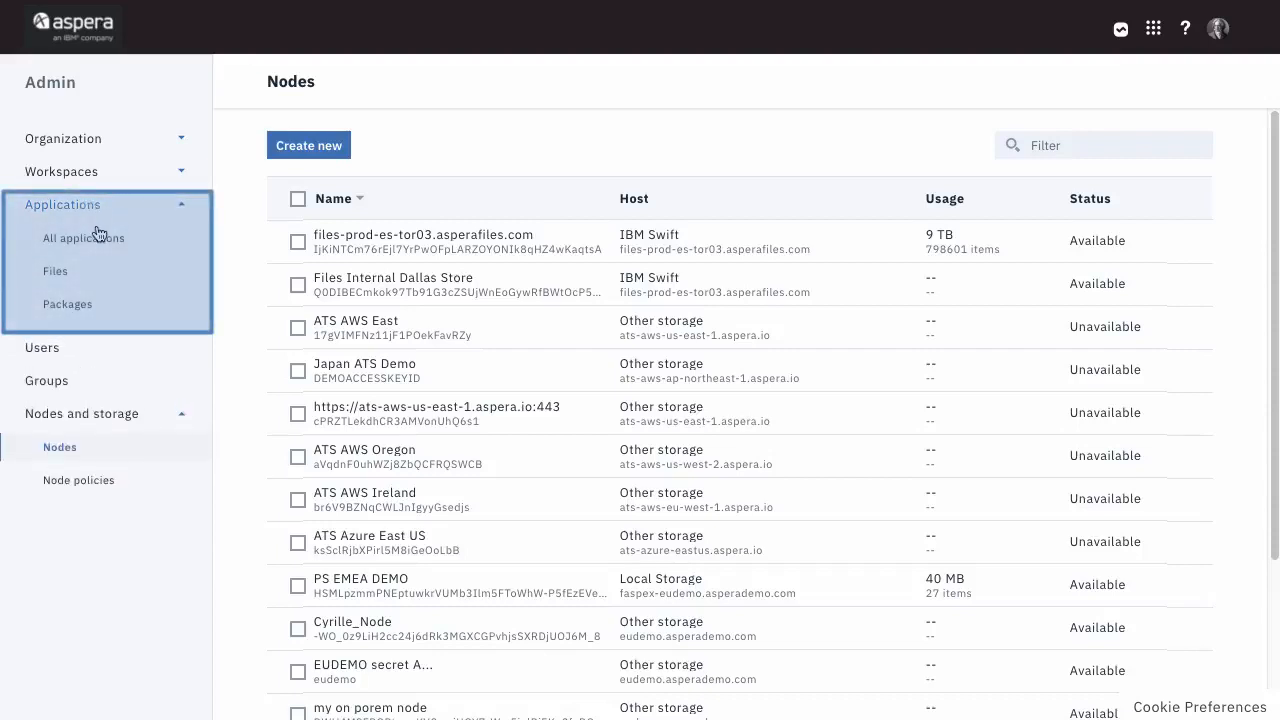
{"action": "left_click", "coordinate": [84, 238]}
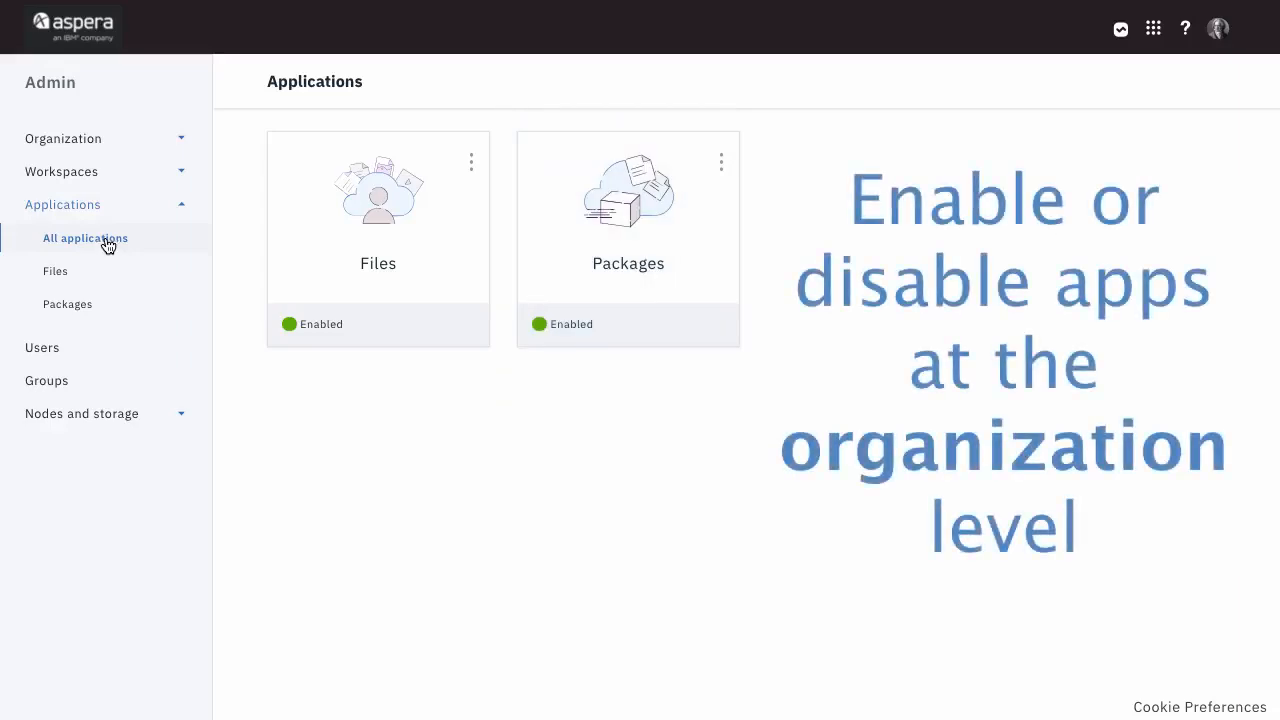
{"action": "mouse_move", "coordinate": [636, 175]}
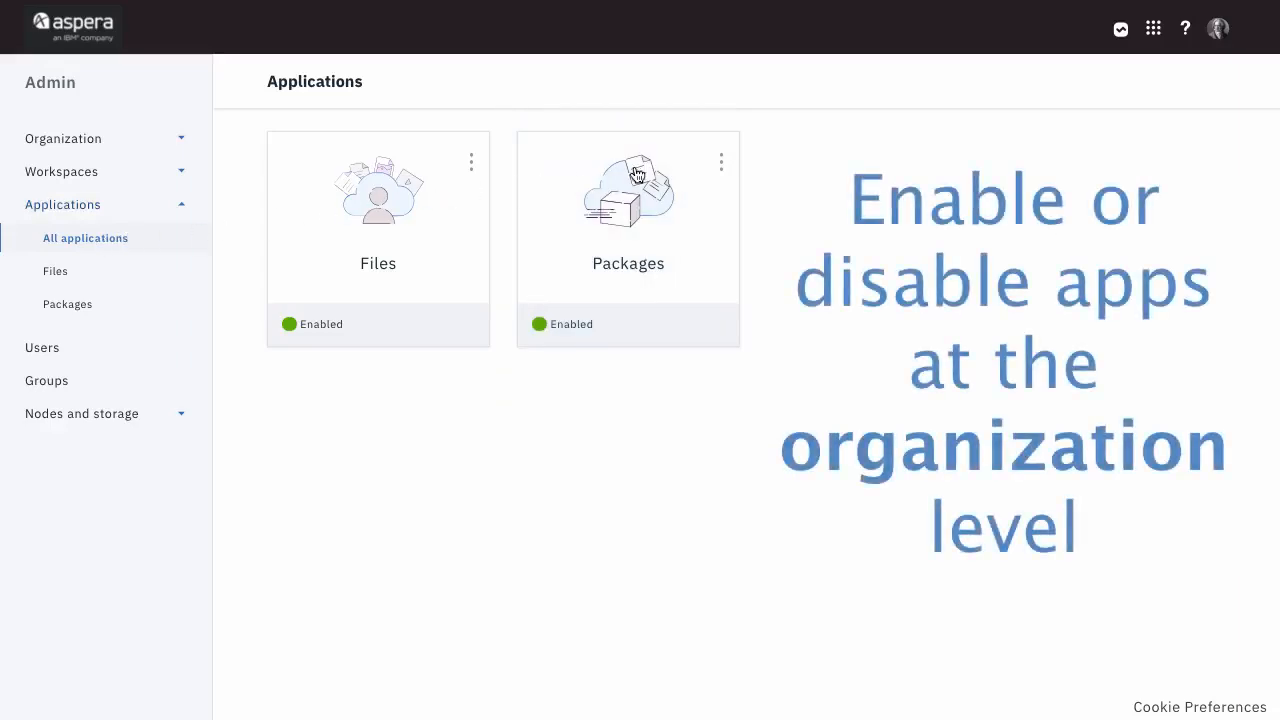
{"action": "left_click", "coordinate": [721, 161]}
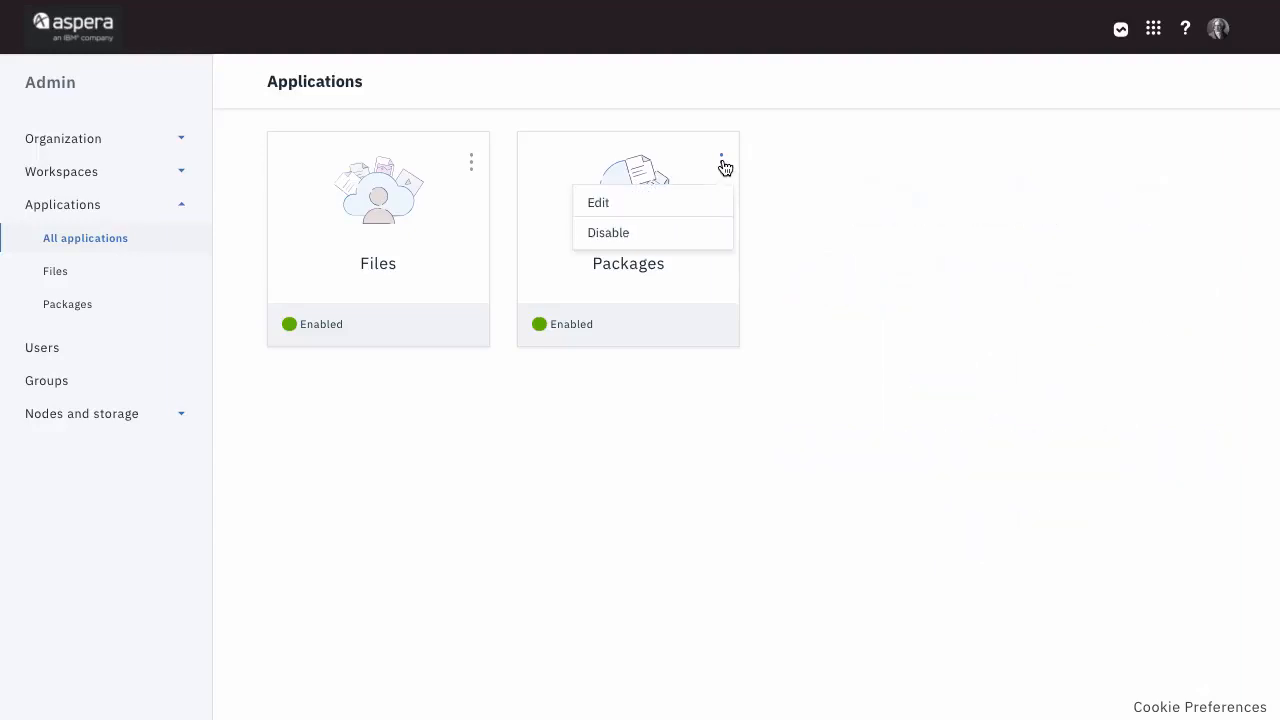
{"action": "mouse_move", "coordinate": [608, 232]}
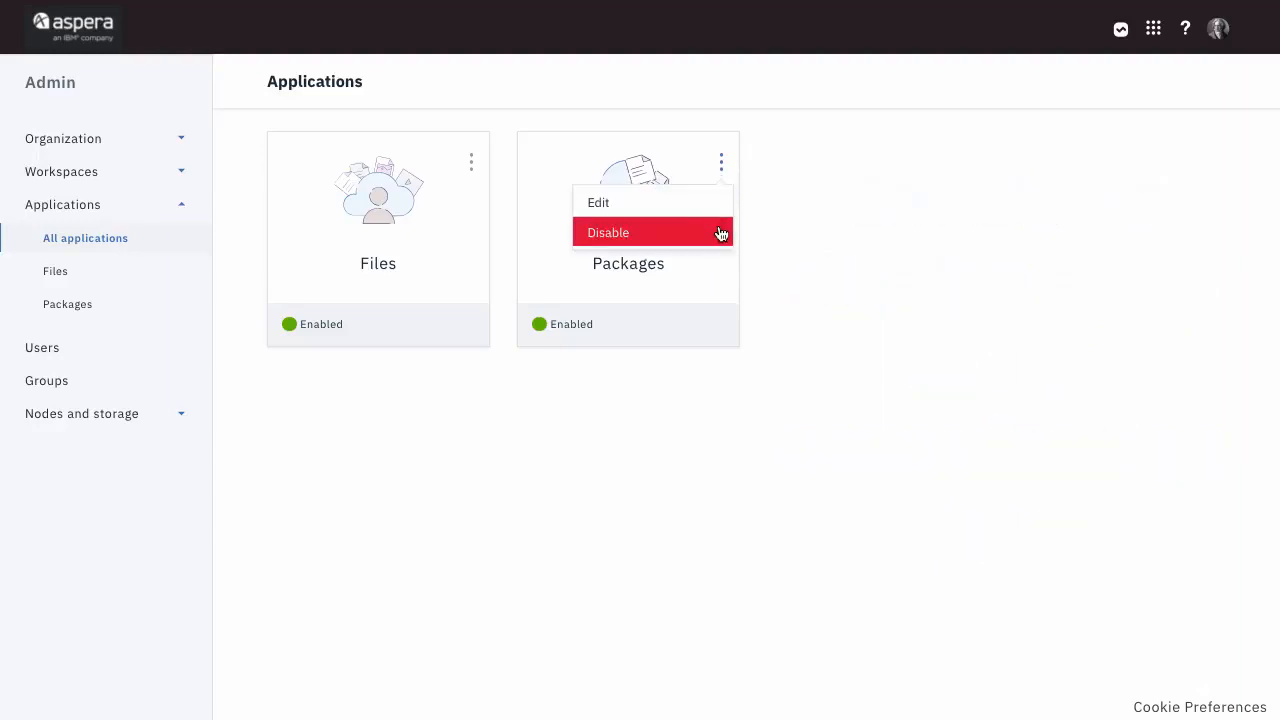
{"action": "left_click", "coordinate": [608, 232]}
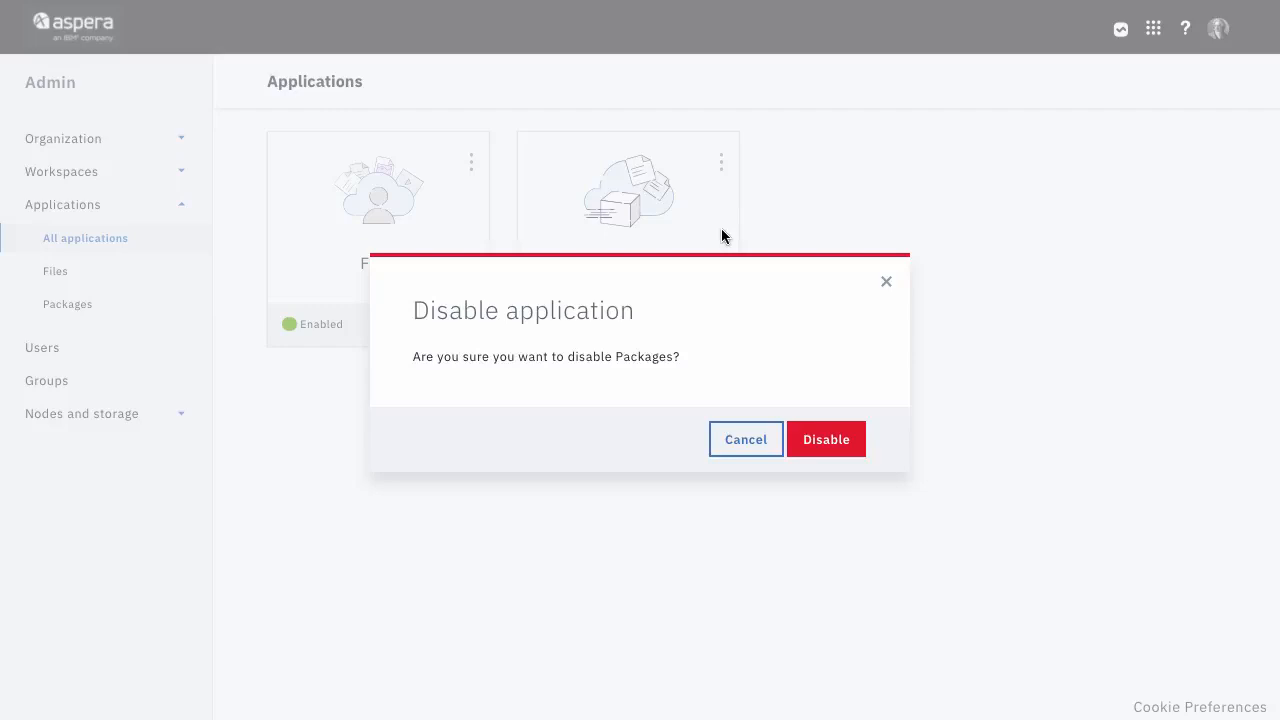
{"action": "left_click", "coordinate": [745, 439]}
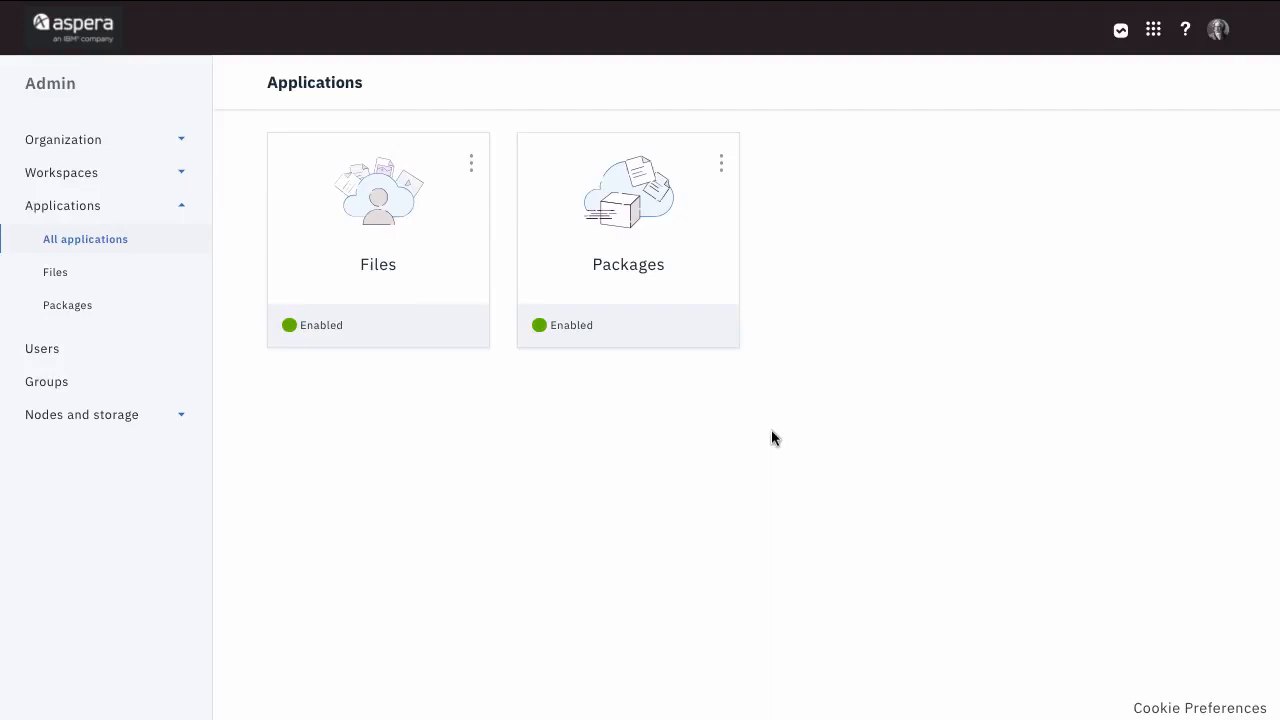
{"action": "mouse_move", "coordinate": [681, 280]}
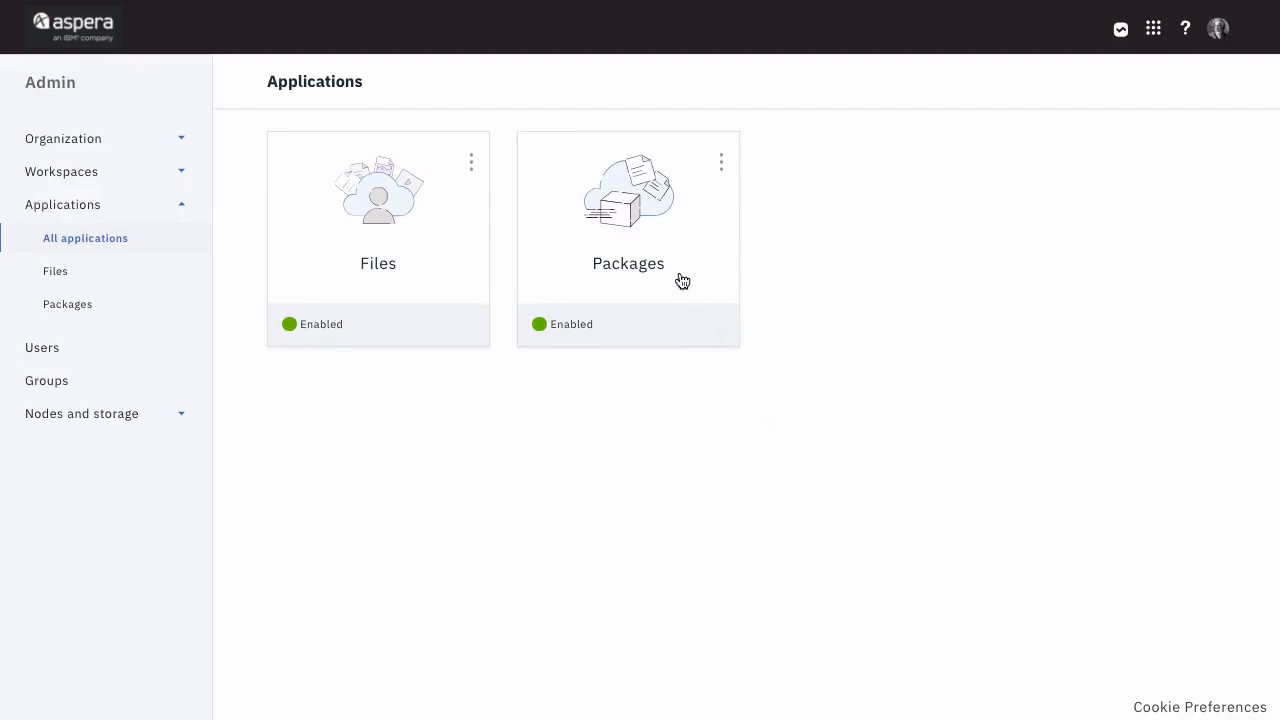
{"action": "mouse_move", "coordinate": [156, 224]}
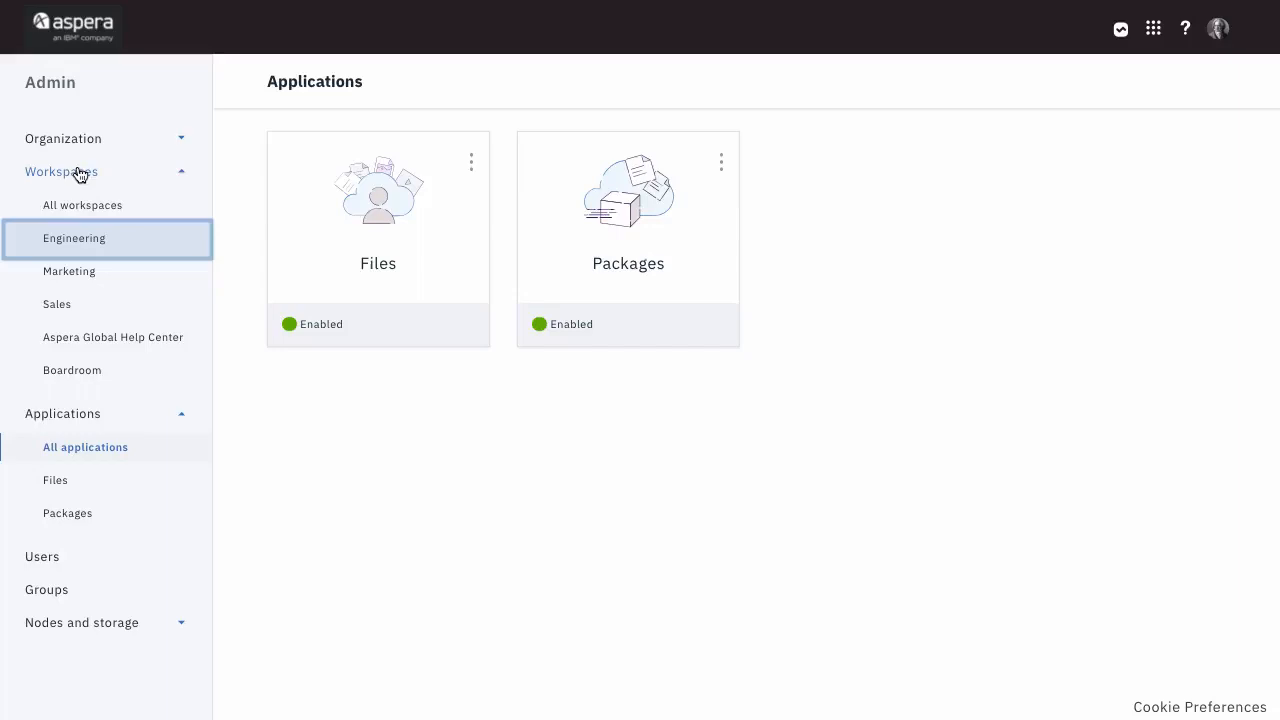
Open the Engineering workspace's Applications tab listing Files and Packages, both enabled
{"action": "left_click", "coordinate": [74, 238]}
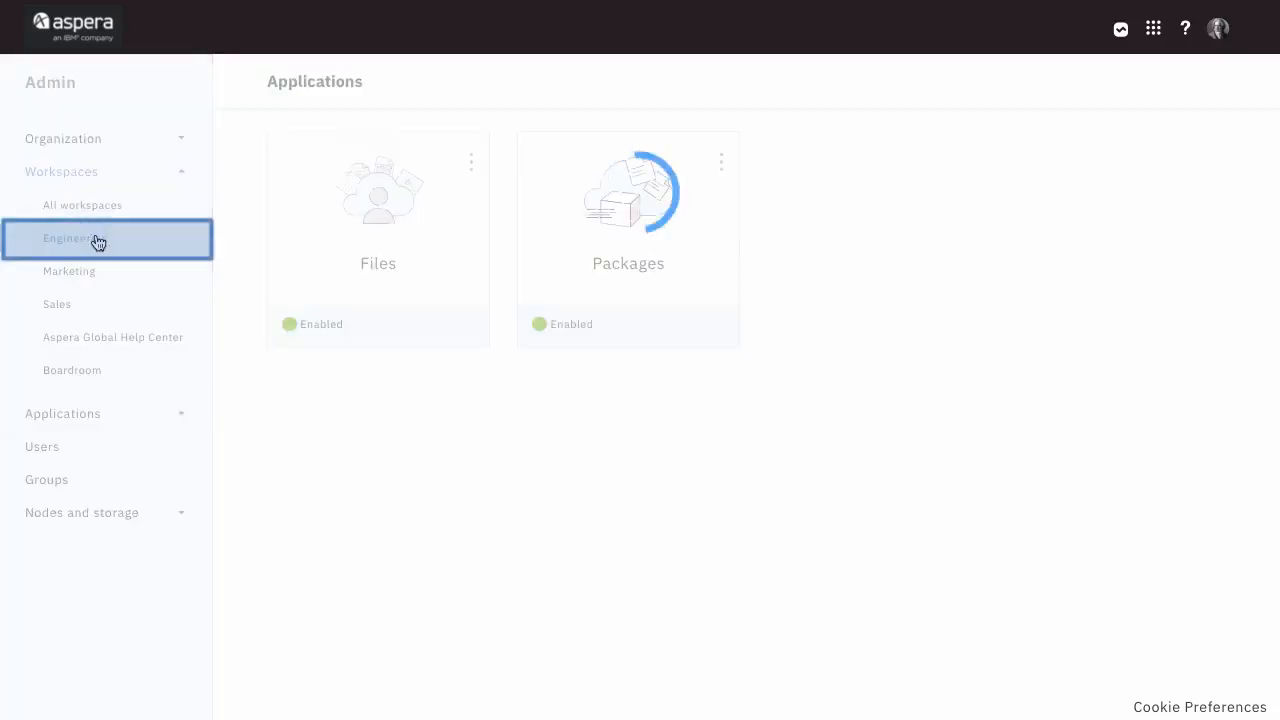
{"action": "left_click", "coordinate": [70, 238]}
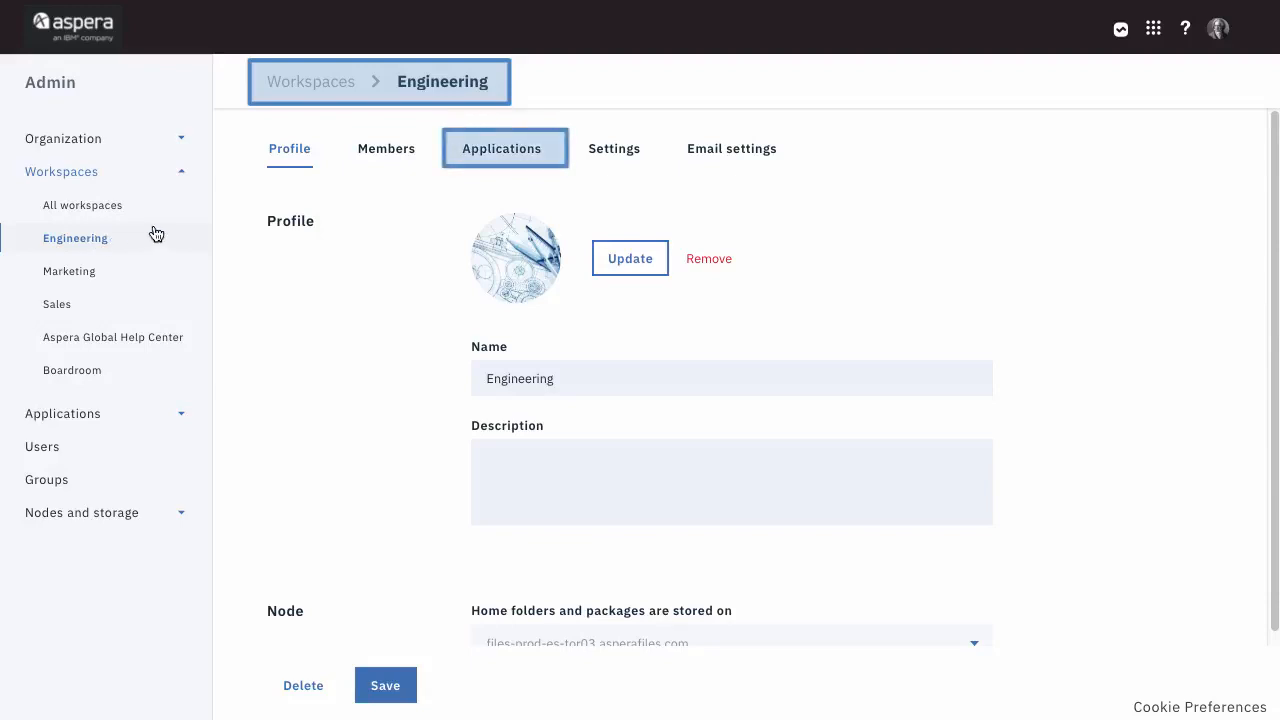
{"action": "left_click", "coordinate": [501, 148]}
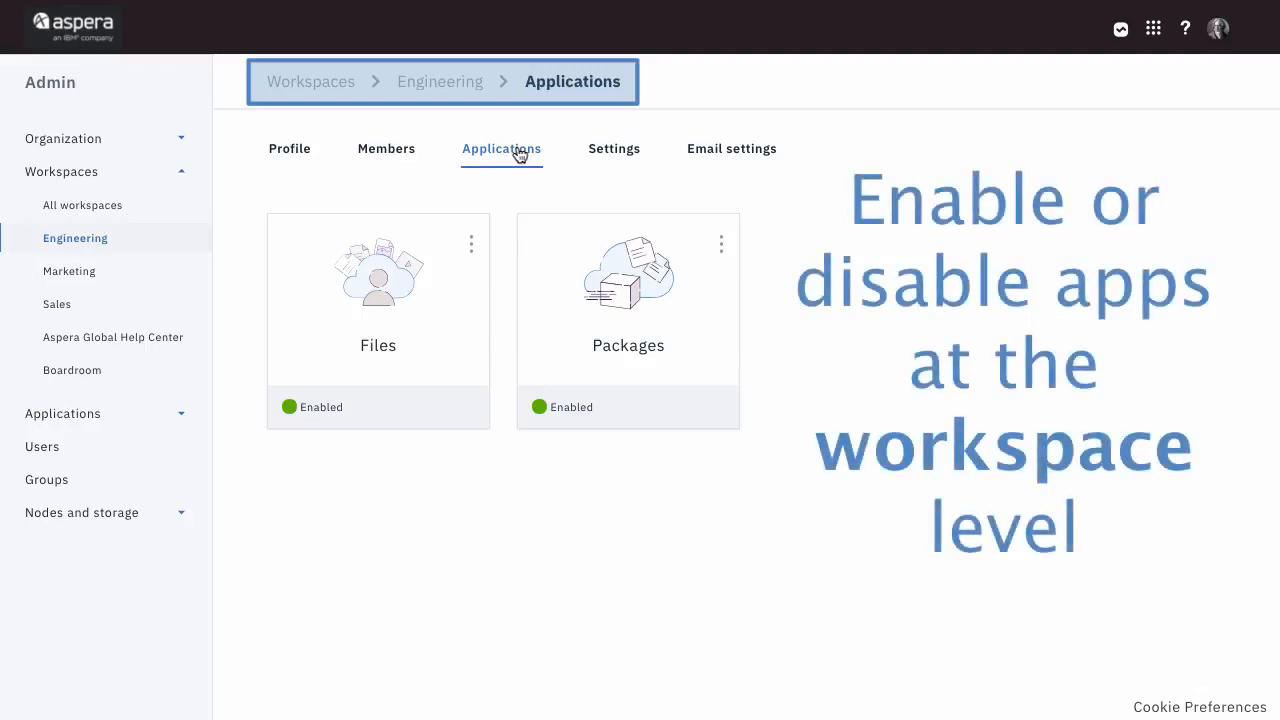
{"action": "left_click", "coordinate": [721, 243]}
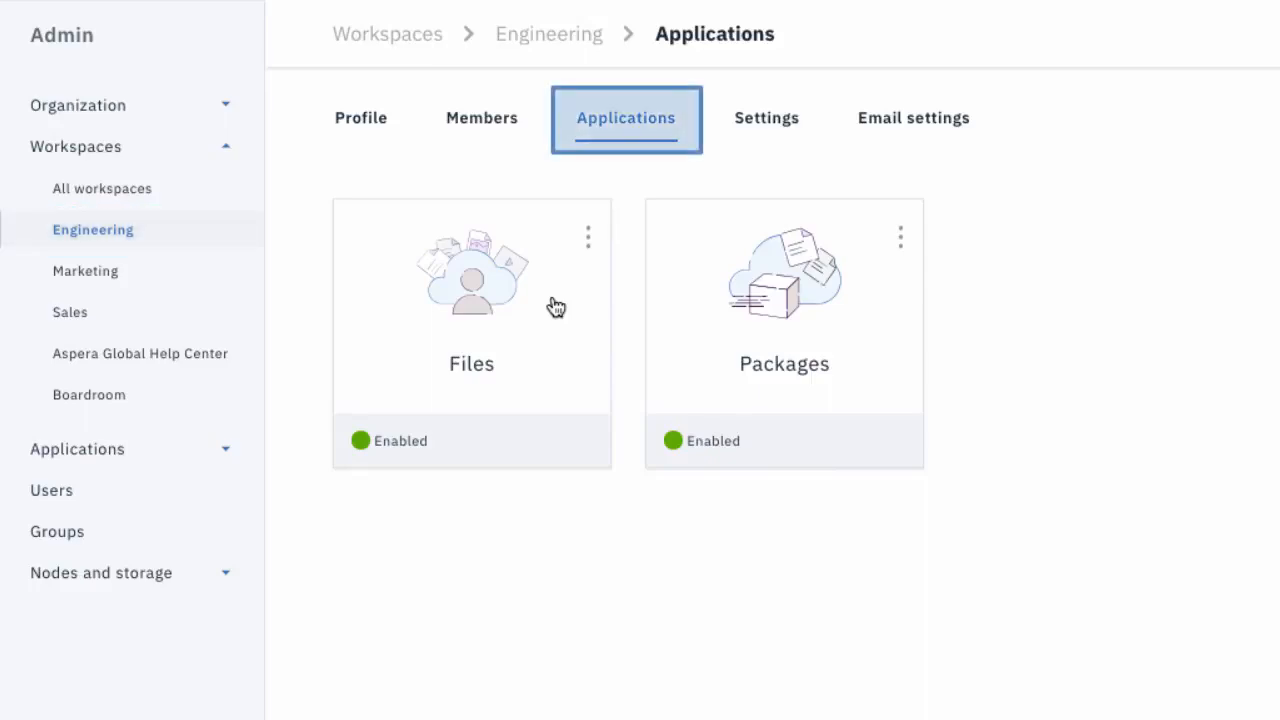
{"action": "left_click", "coordinate": [471, 305]}
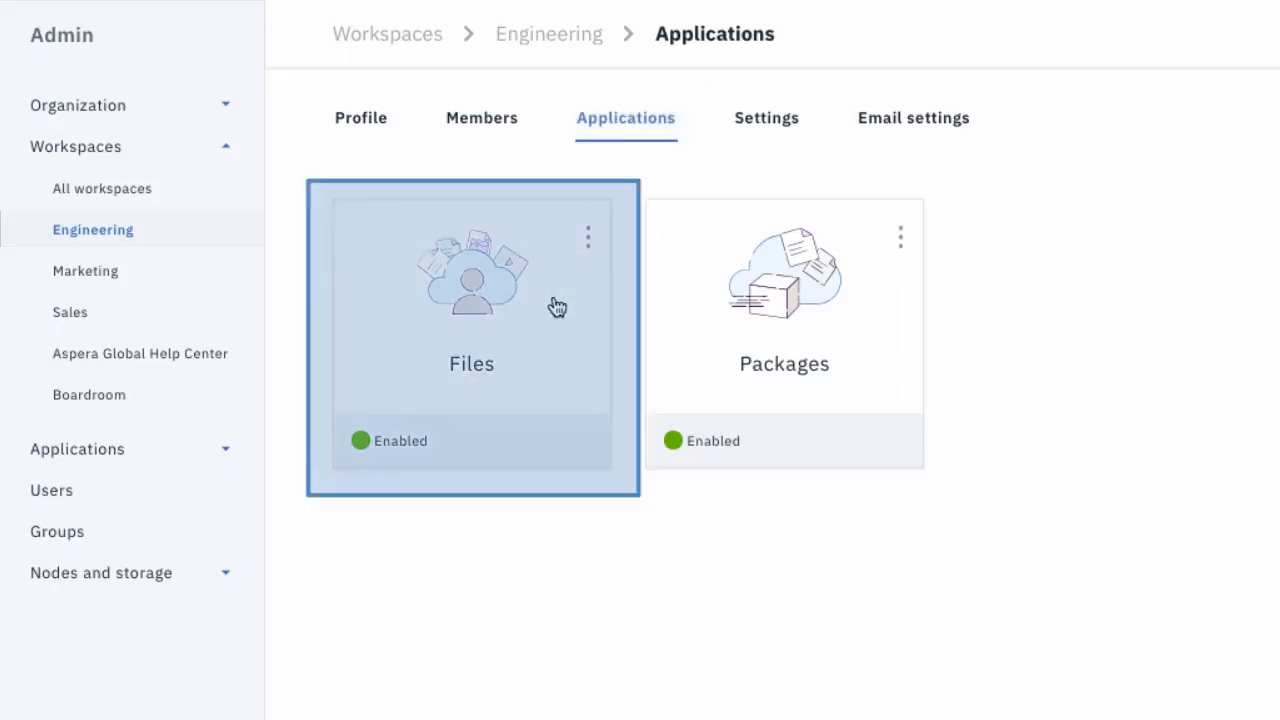
Review Engineering's Files folder-sharing options, keeping external sharing limited to members
{"action": "left_click", "coordinate": [471, 300]}
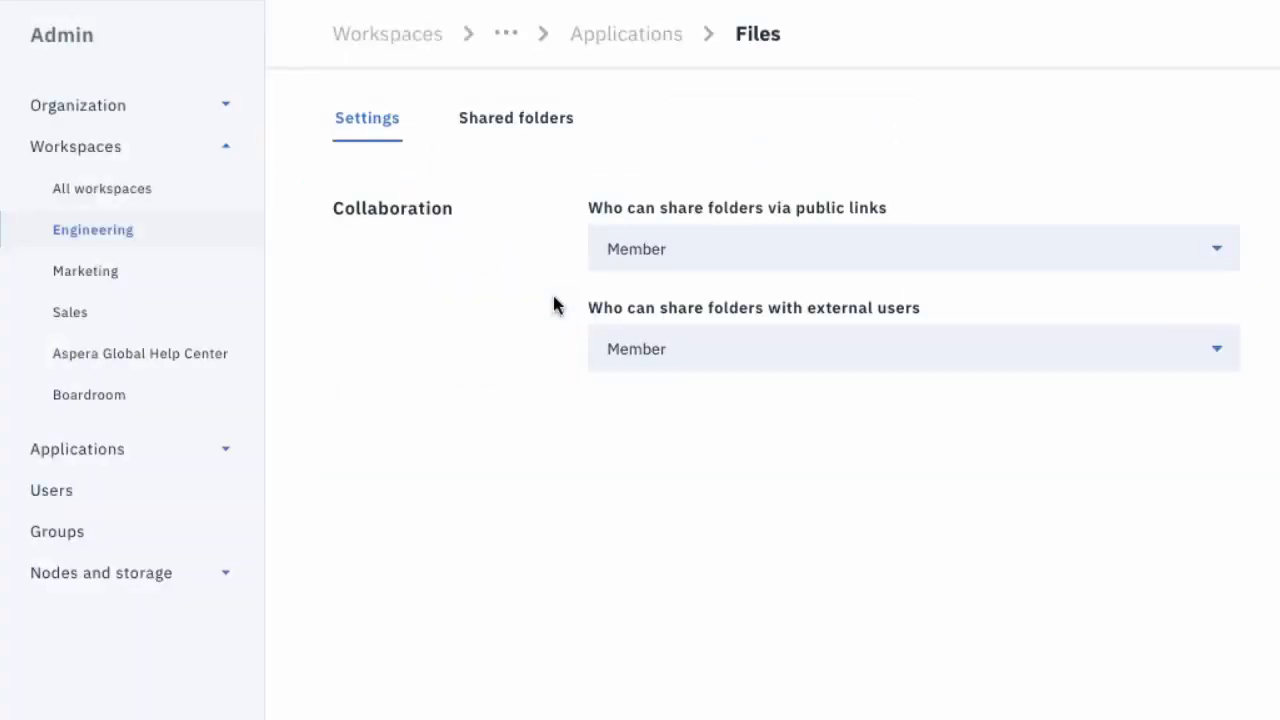
{"action": "mouse_move", "coordinate": [928, 260]}
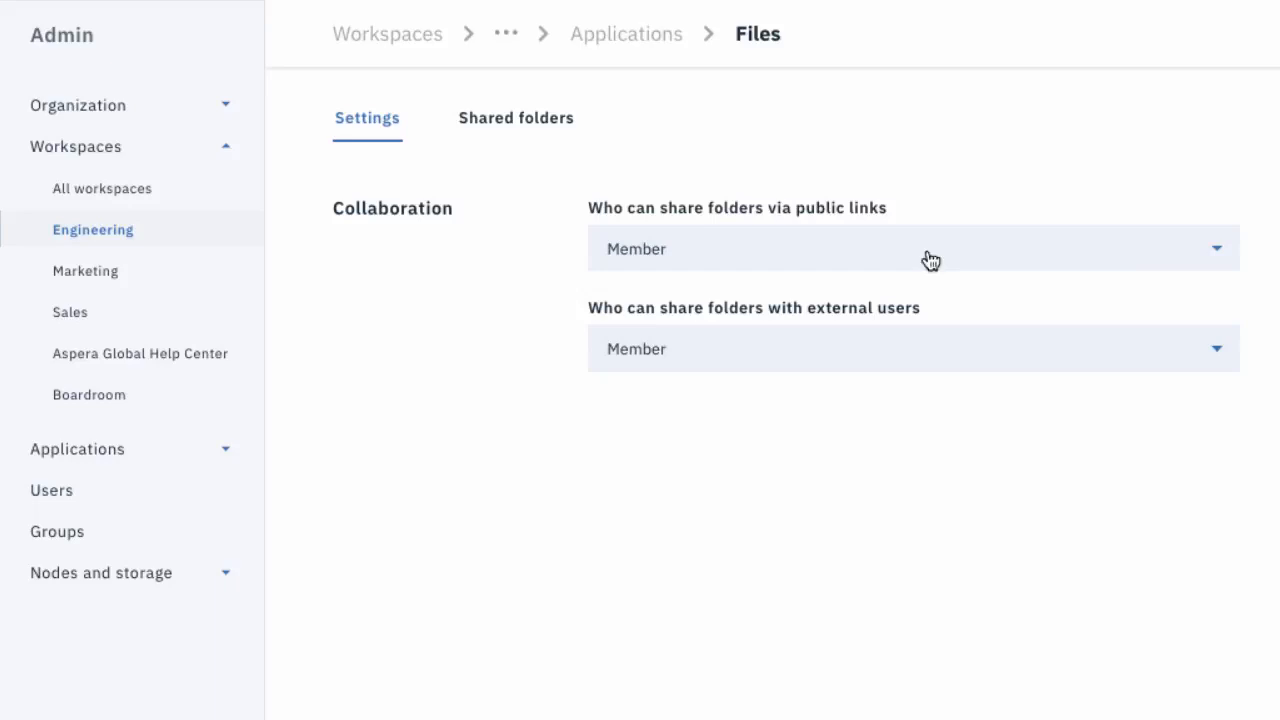
{"action": "left_click", "coordinate": [911, 248]}
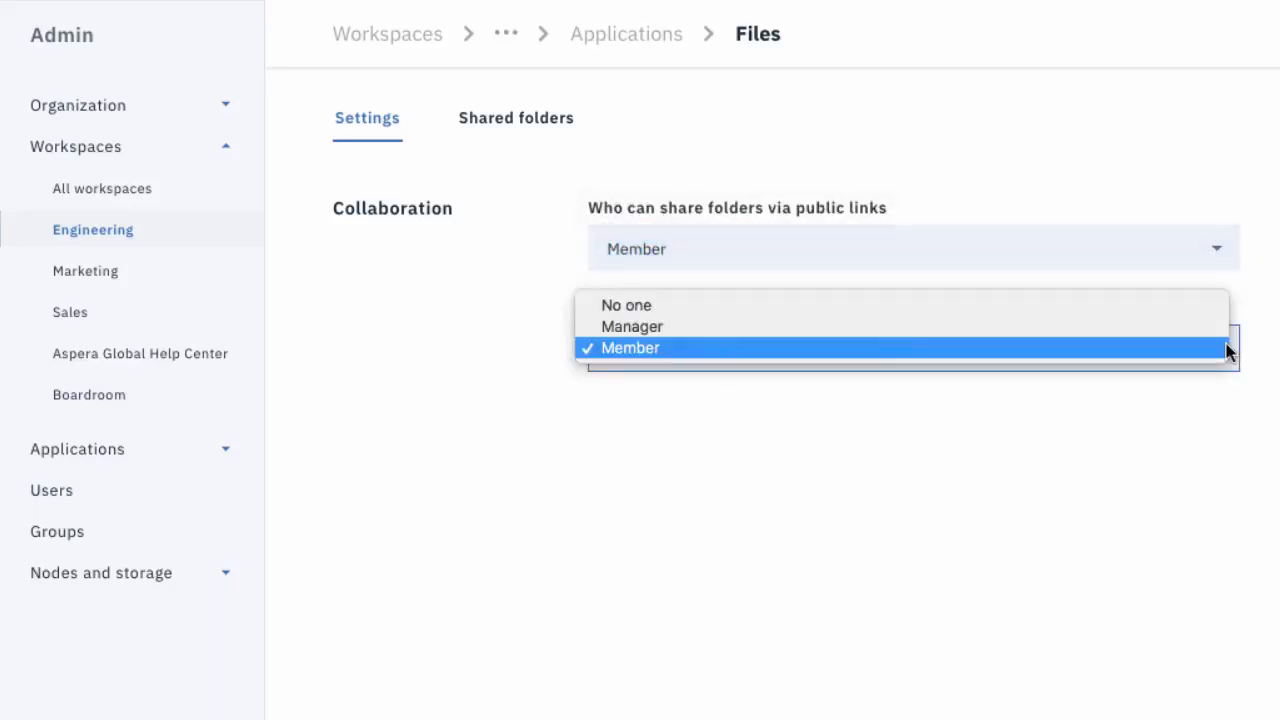
{"action": "left_click", "coordinate": [630, 348]}
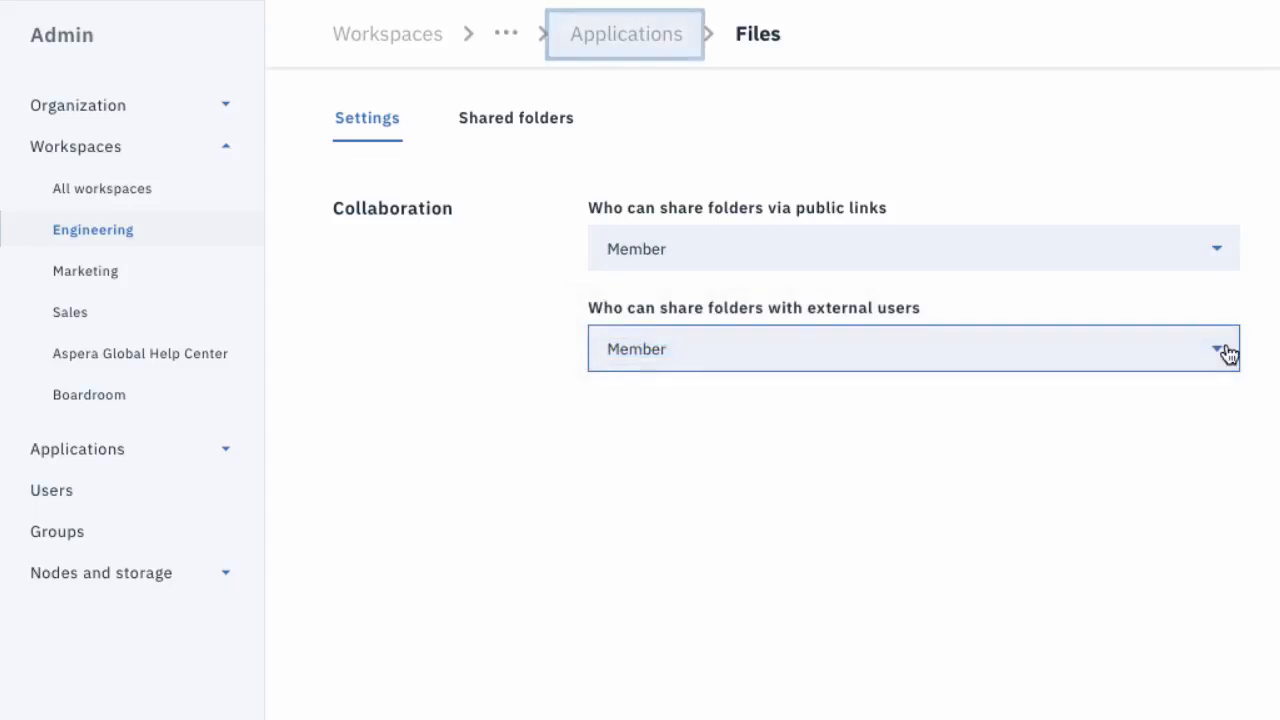
Go back to the workspace's apps and review who can request packages
{"action": "left_click", "coordinate": [625, 33]}
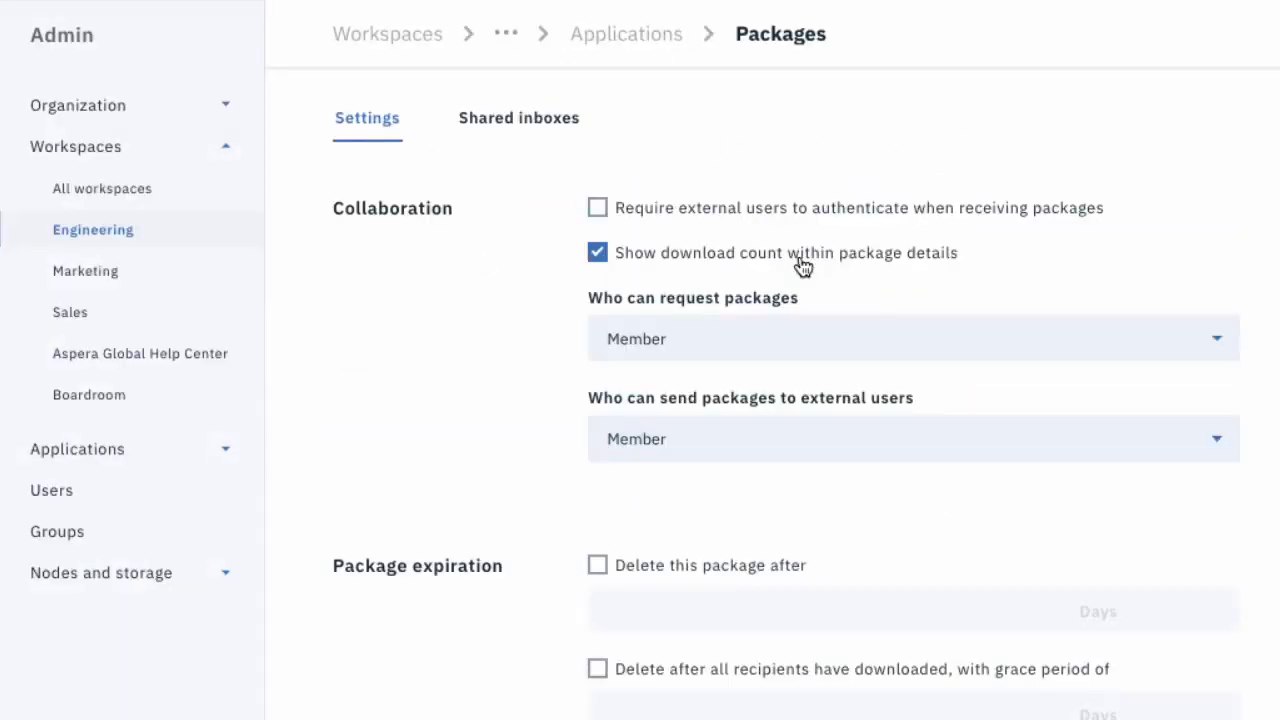
{"action": "left_click", "coordinate": [910, 338]}
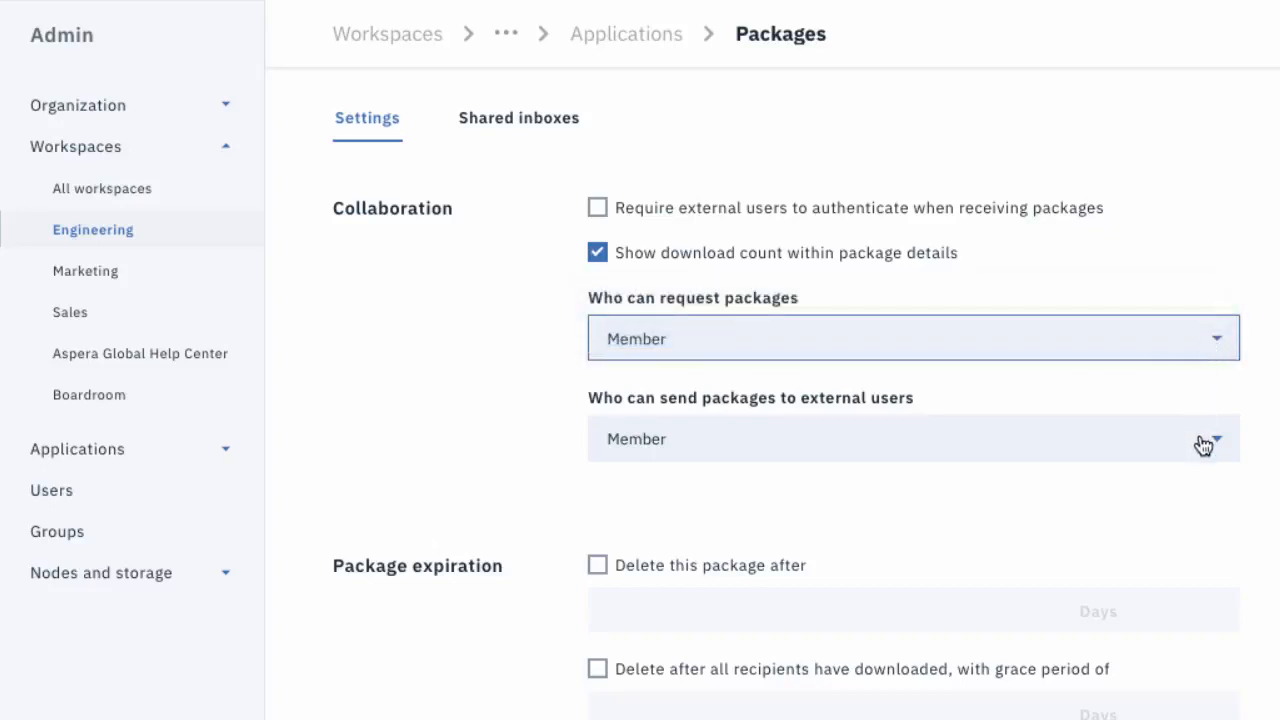
{"action": "left_click", "coordinate": [912, 439]}
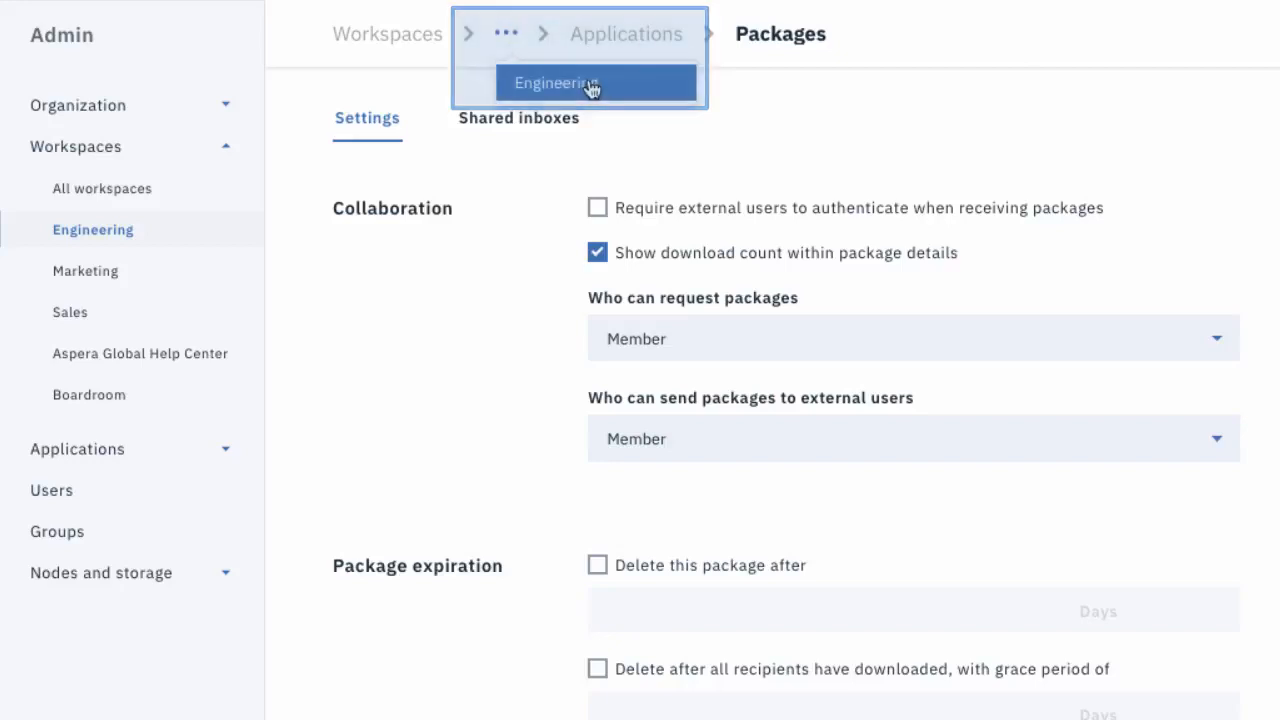
Set Engineering's eligible external users to 'Only the following emails and groups', then reopen Packages
{"action": "left_click", "coordinate": [556, 83]}
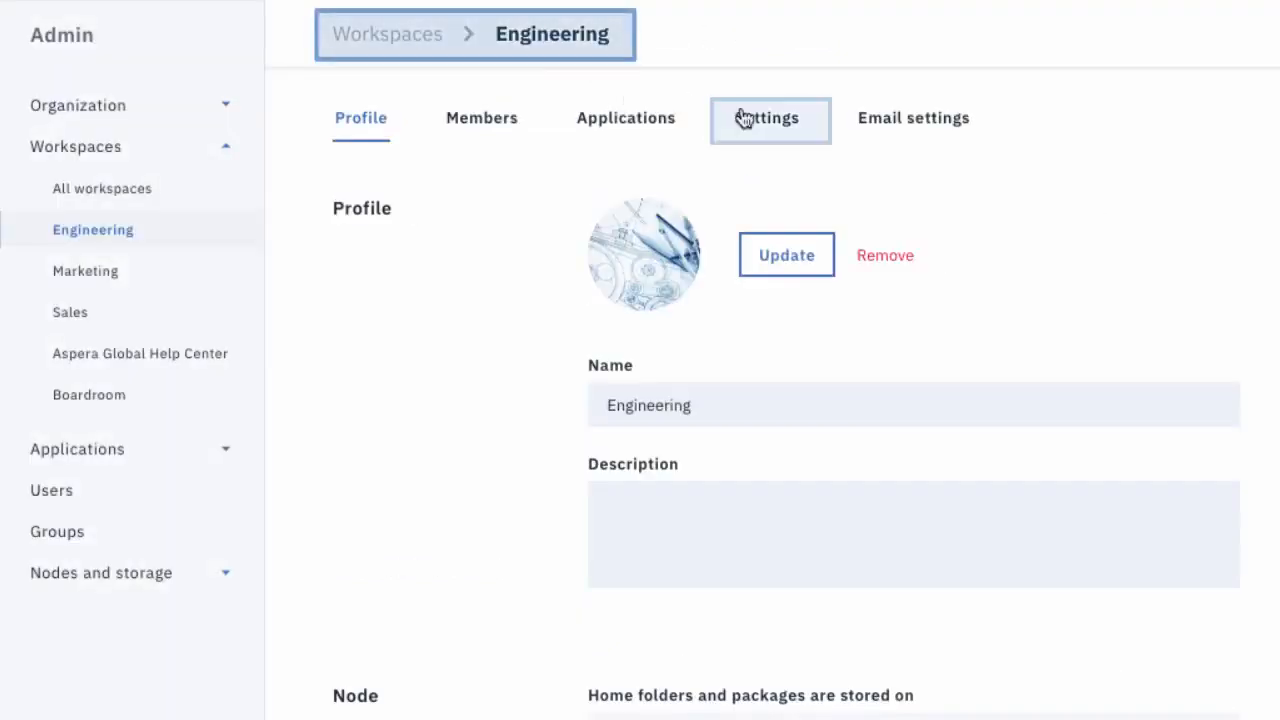
{"action": "left_click", "coordinate": [770, 118]}
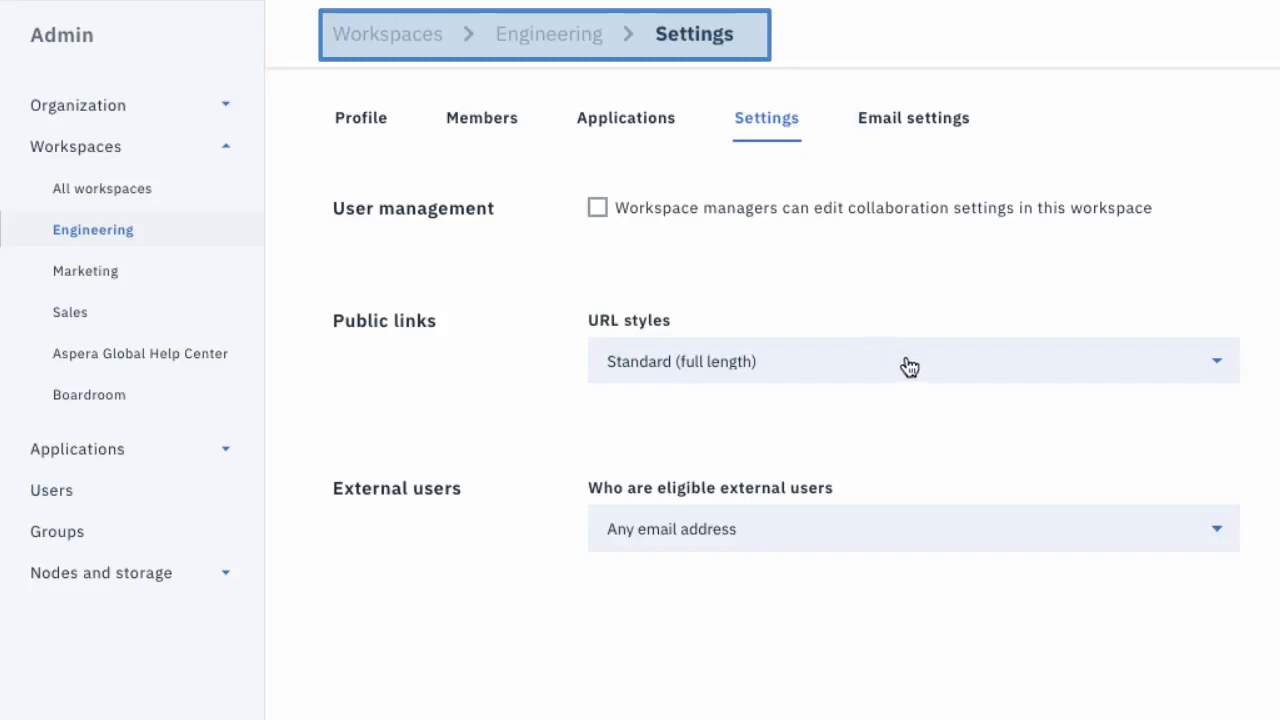
{"action": "left_click", "coordinate": [912, 528]}
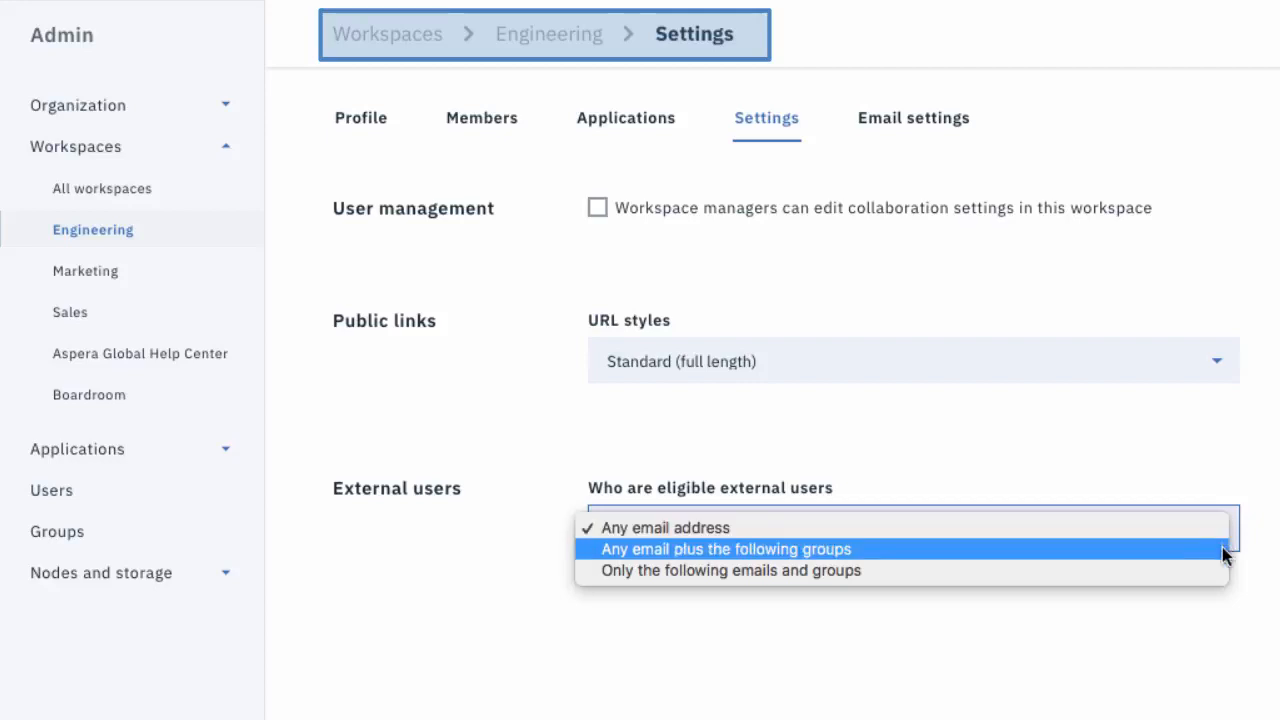
{"action": "left_click", "coordinate": [731, 570]}
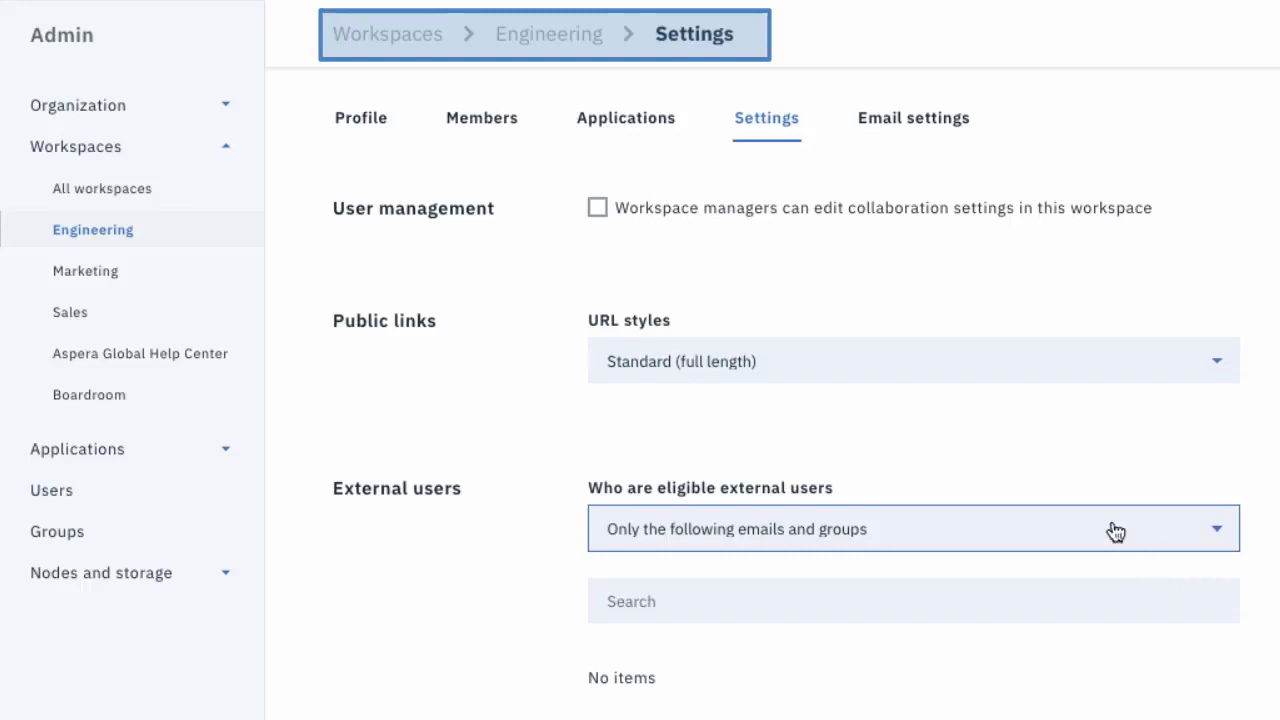
{"action": "left_click", "coordinate": [626, 118]}
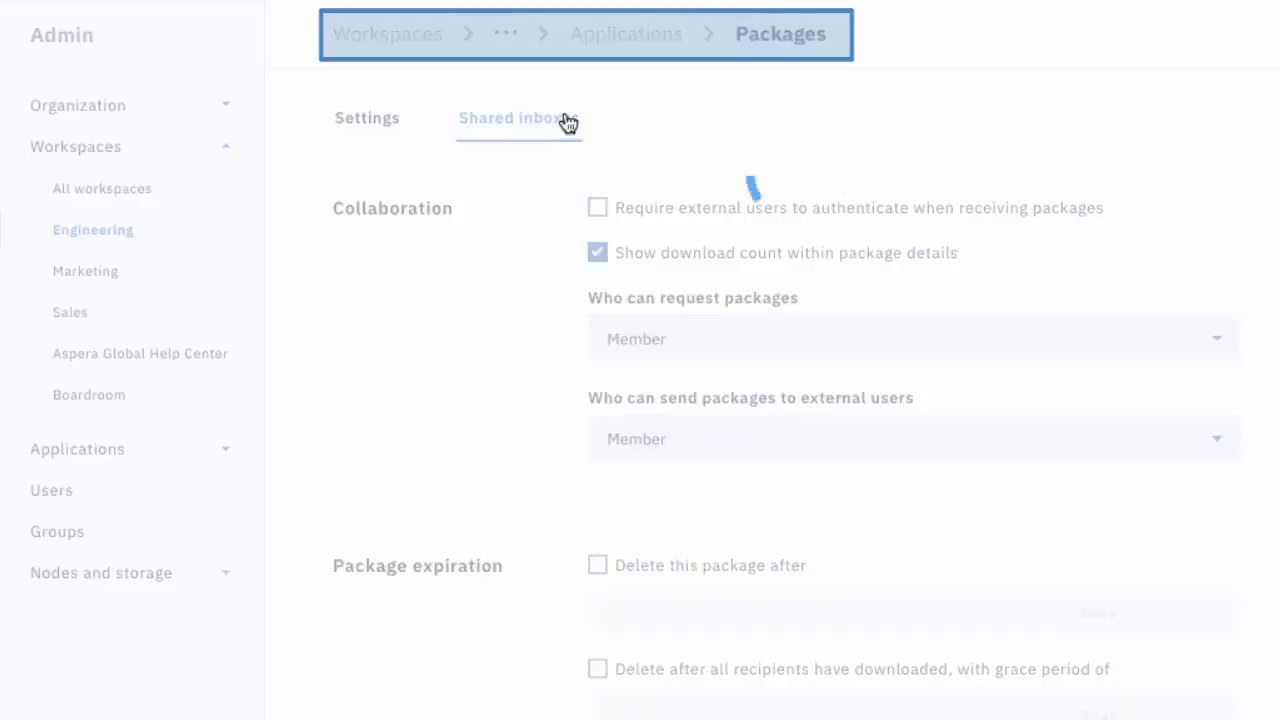
Browse shared inboxes including Code Submission - Rails, switch to Packages, and open Help
{"action": "left_click", "coordinate": [510, 117]}
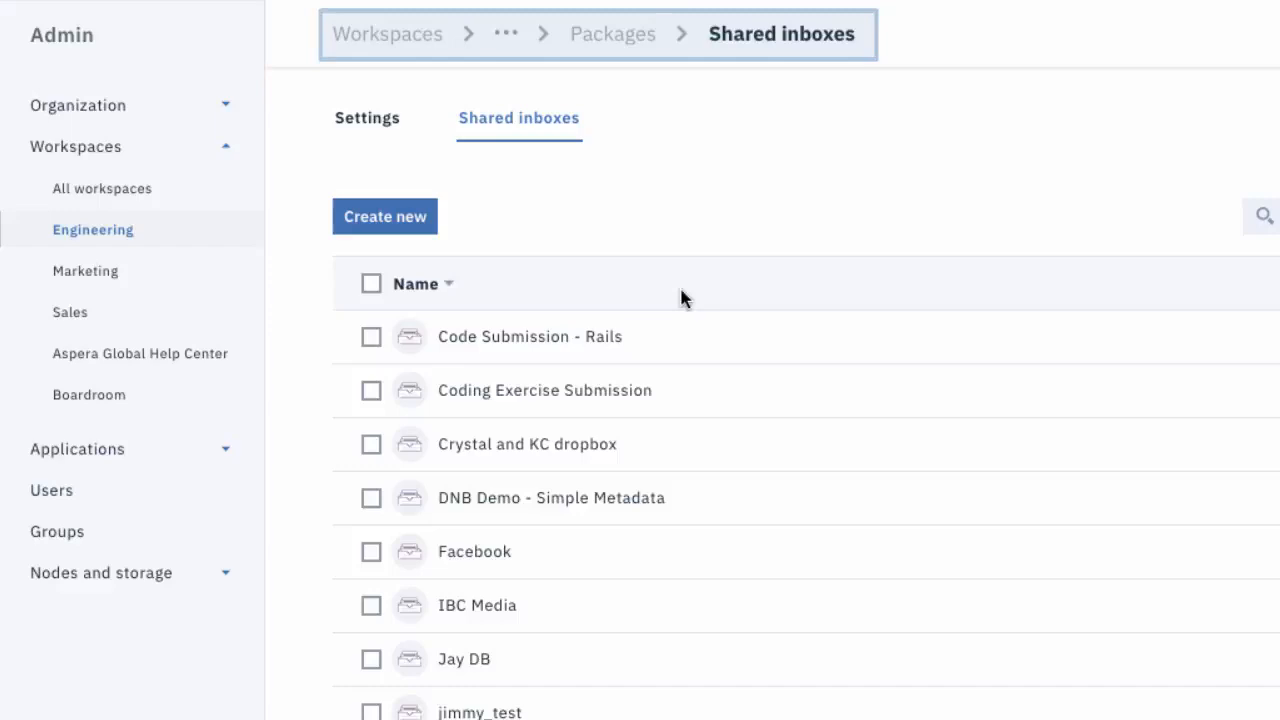
{"action": "left_click", "coordinate": [530, 336]}
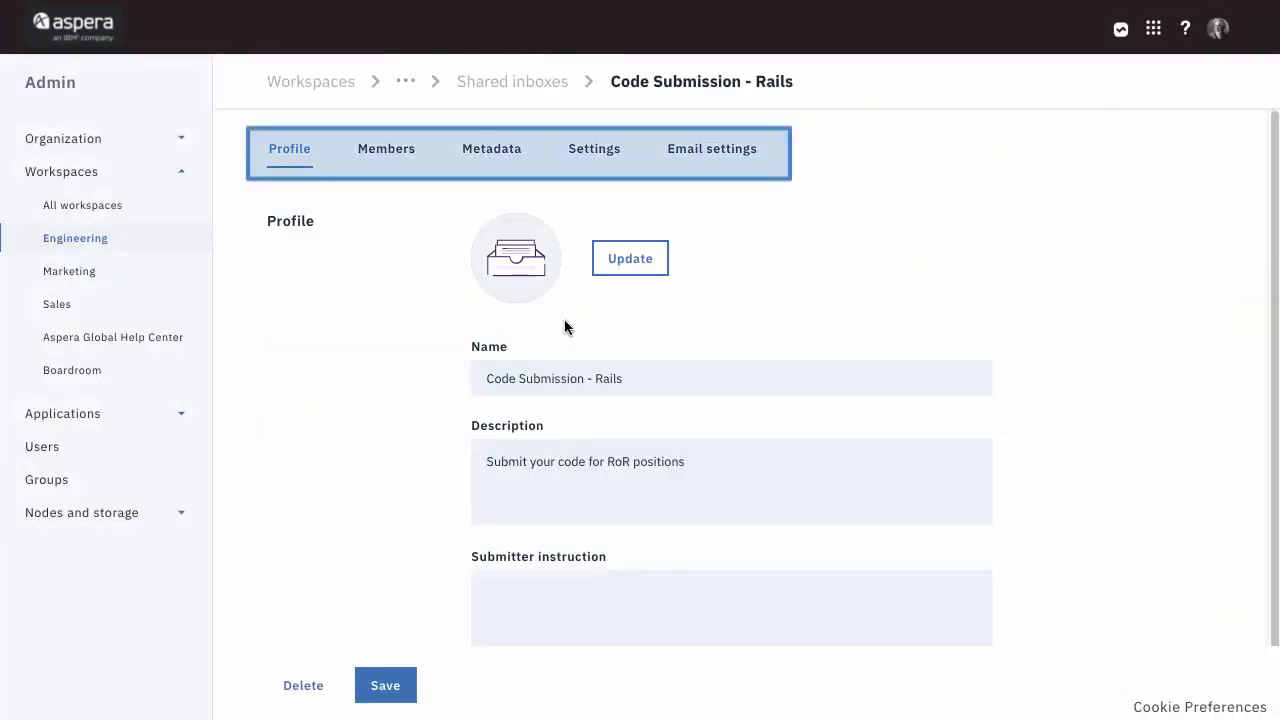
{"action": "mouse_move", "coordinate": [1154, 28]}
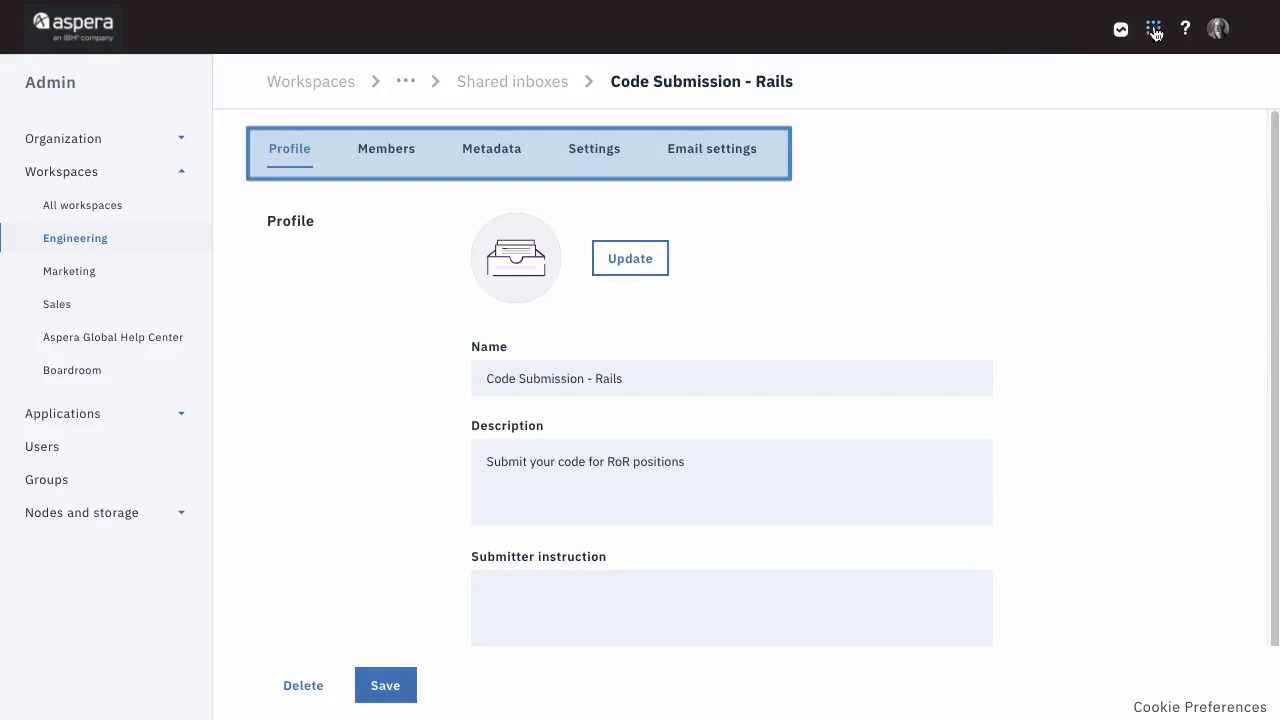
{"action": "left_click", "coordinate": [1153, 27]}
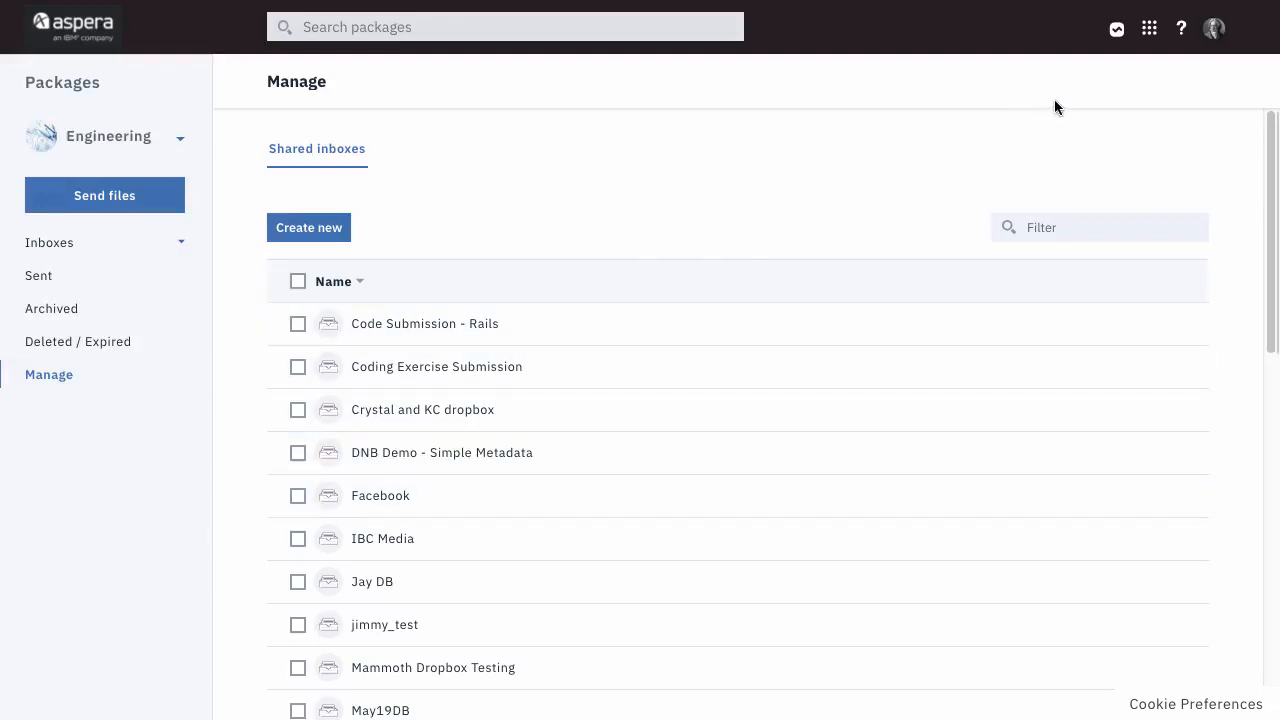
{"action": "mouse_move", "coordinate": [1181, 28]}
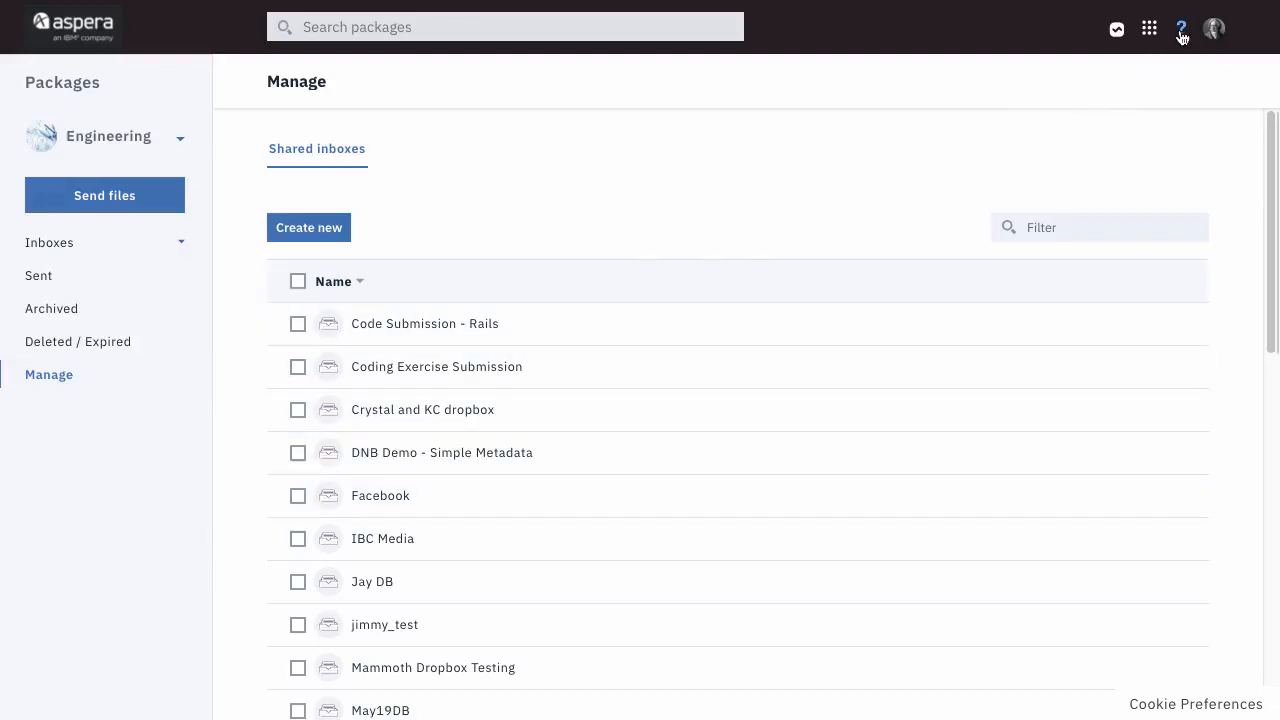
{"action": "left_click", "coordinate": [1181, 28]}
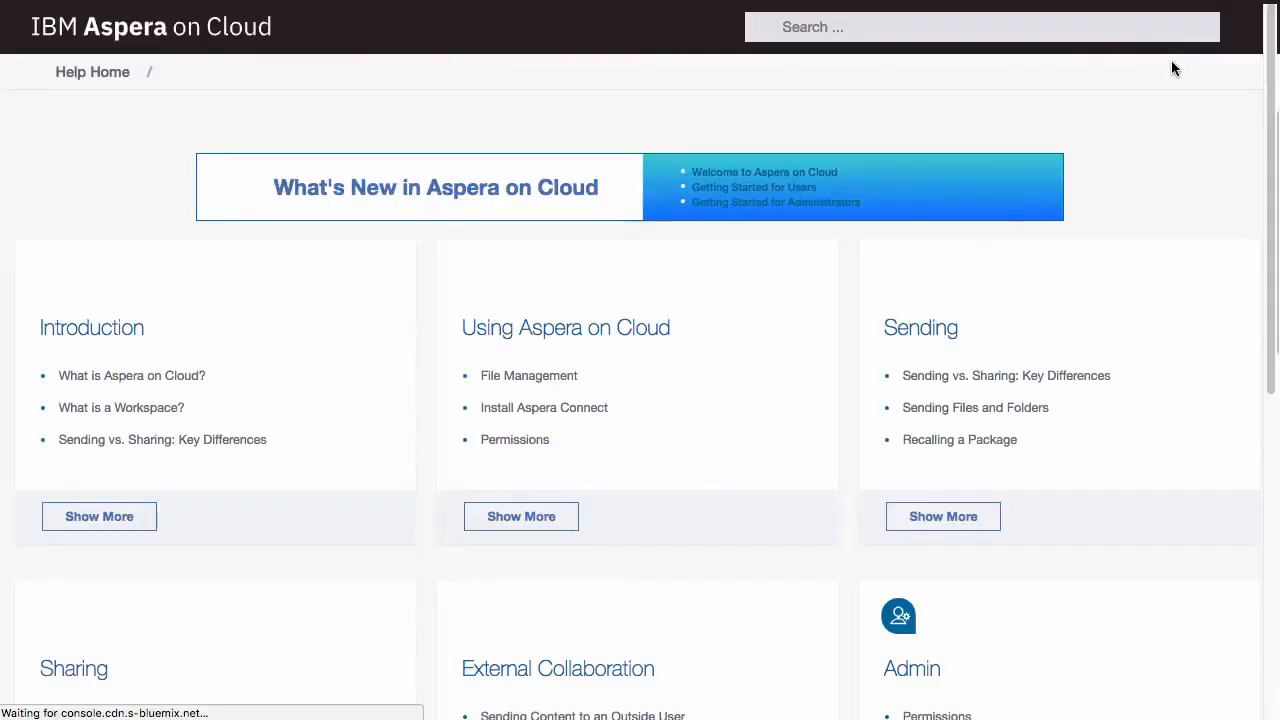